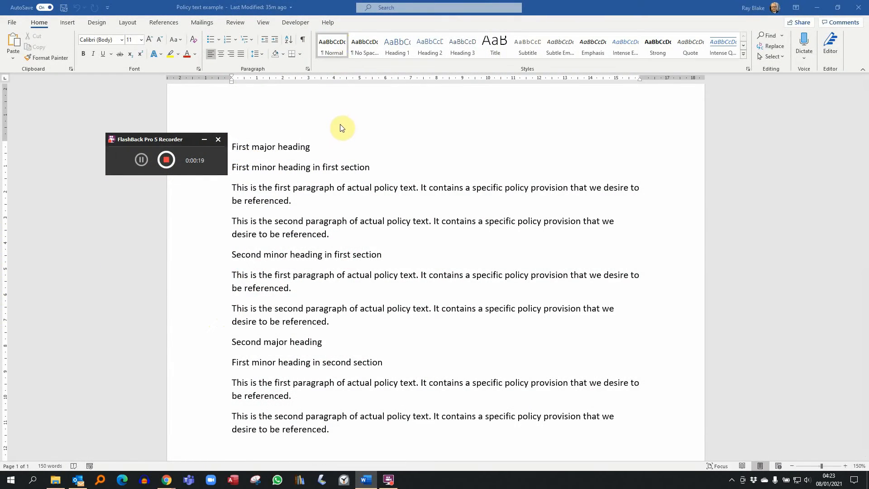
mouse_move(341, 129)
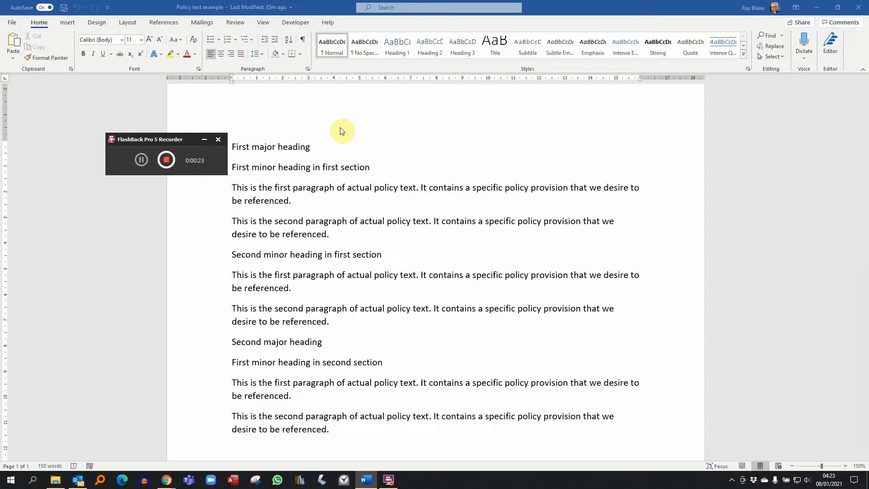
mouse_move(305, 147)
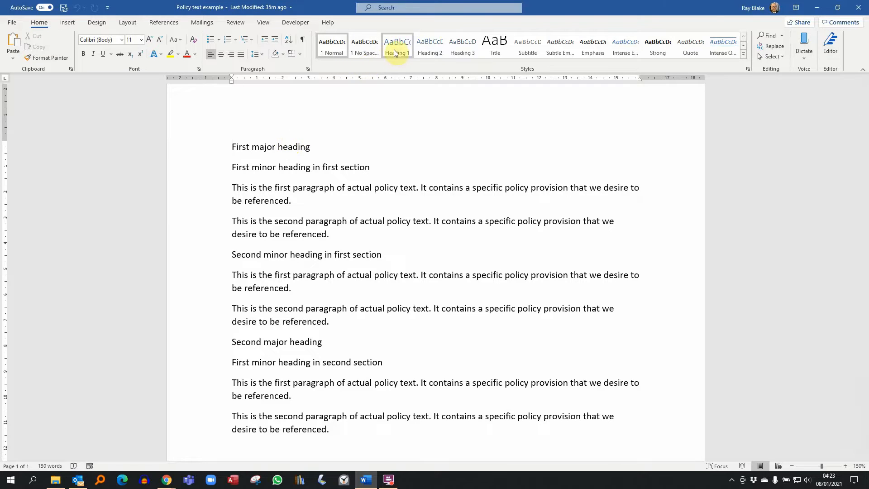
Apply Heading 1 to the major headings and Heading 2 to the minor headings.
click(396, 47)
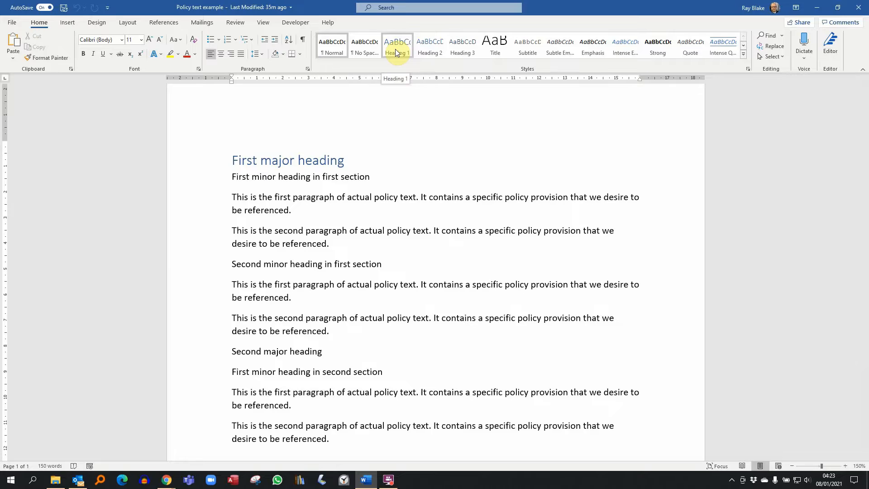
click(396, 46)
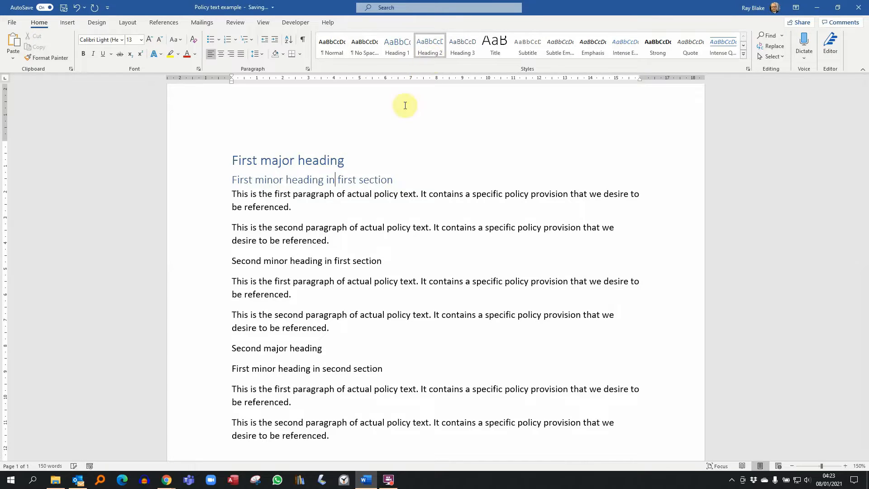
click(331, 261)
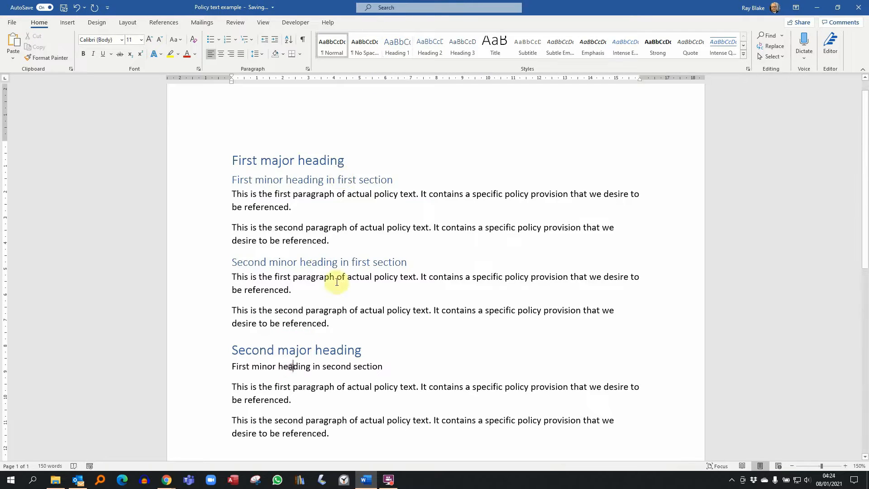
click(429, 46)
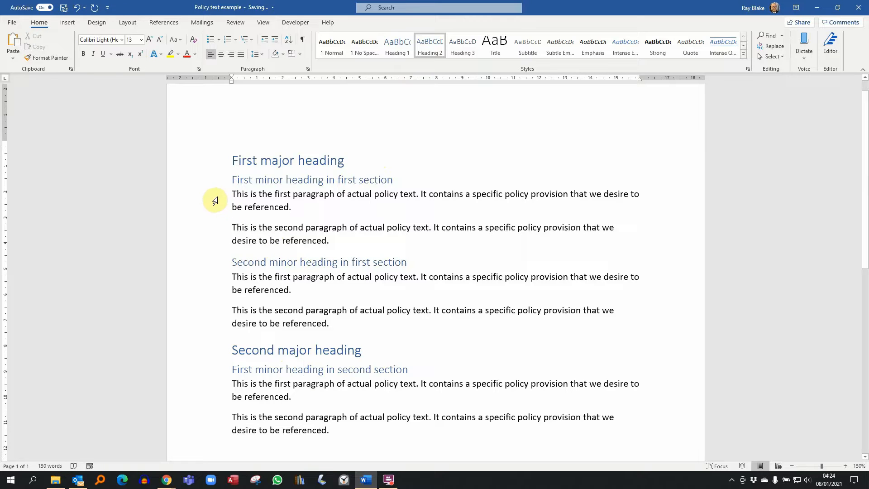
mouse_move(211, 415)
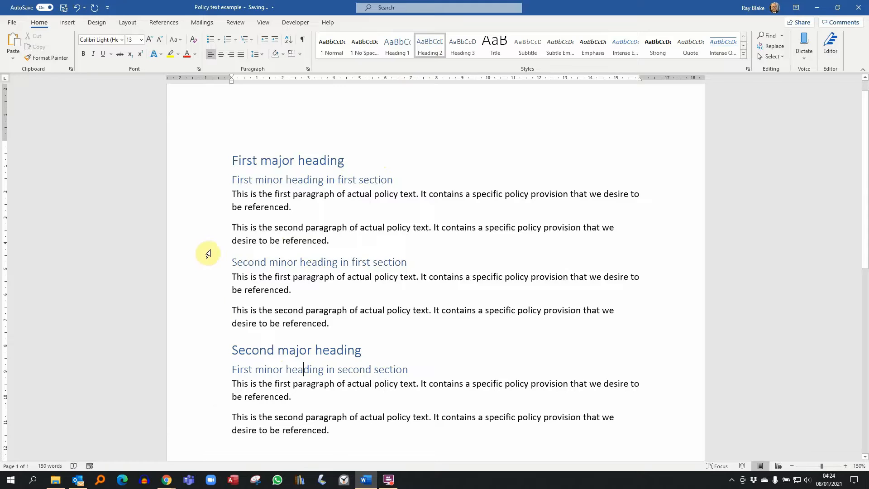
mouse_move(213, 243)
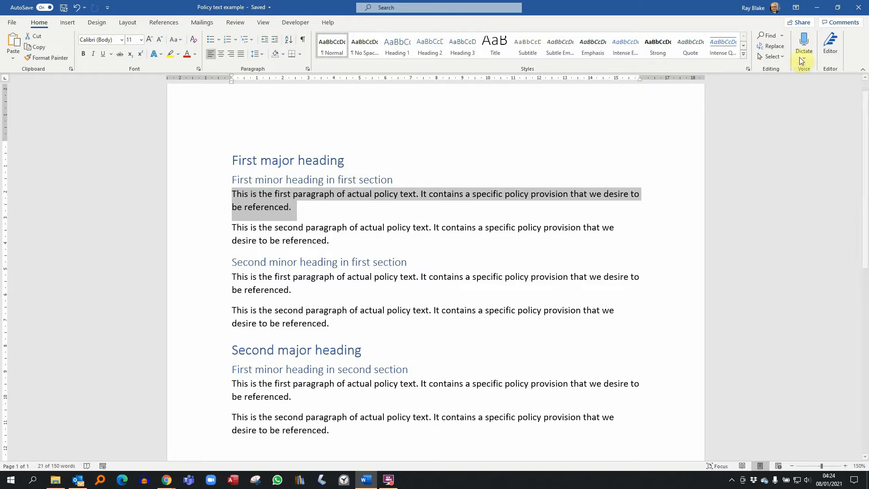
Create a new style named PolicyPoint from the first policy paragraph's formatting.
click(747, 69)
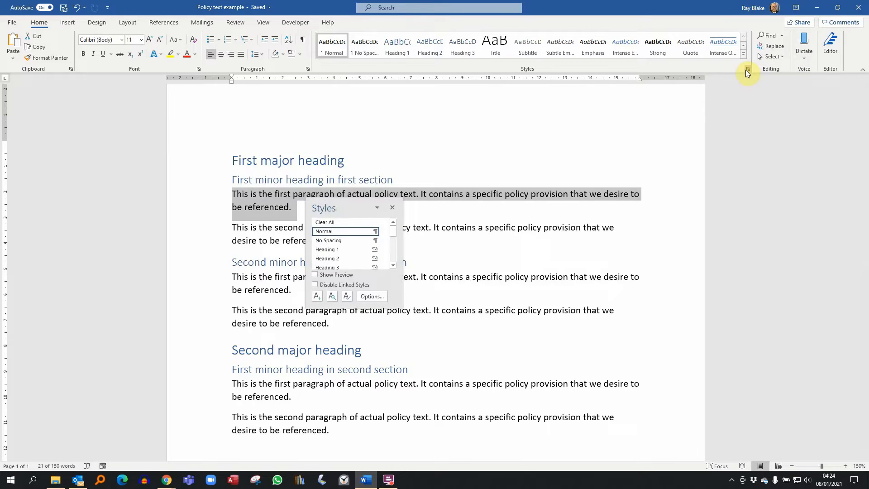
mouse_move(543, 114)
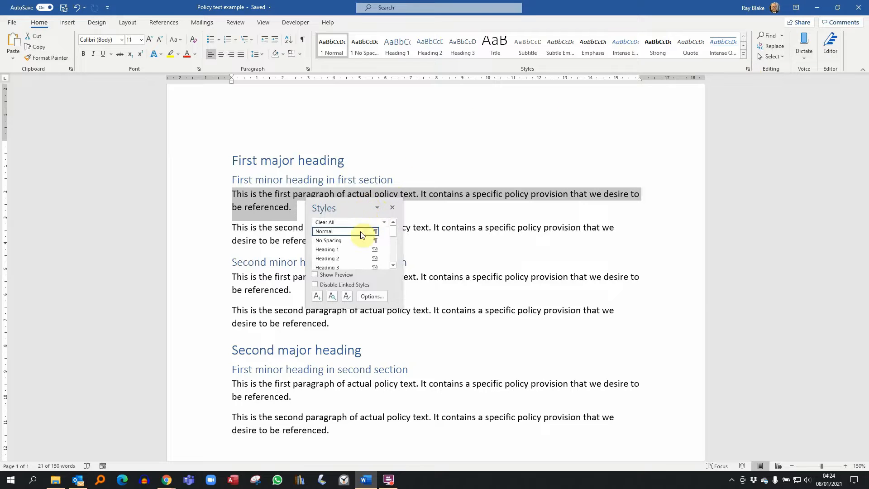
mouse_move(315, 295)
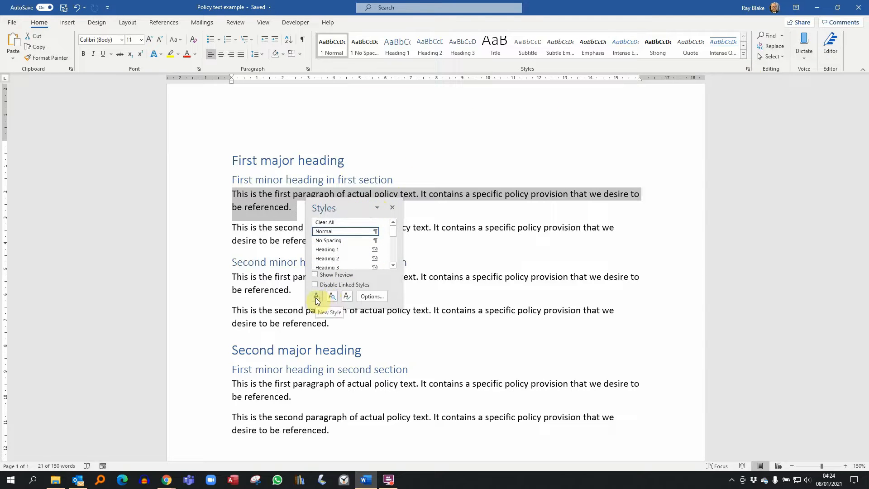
click(315, 296)
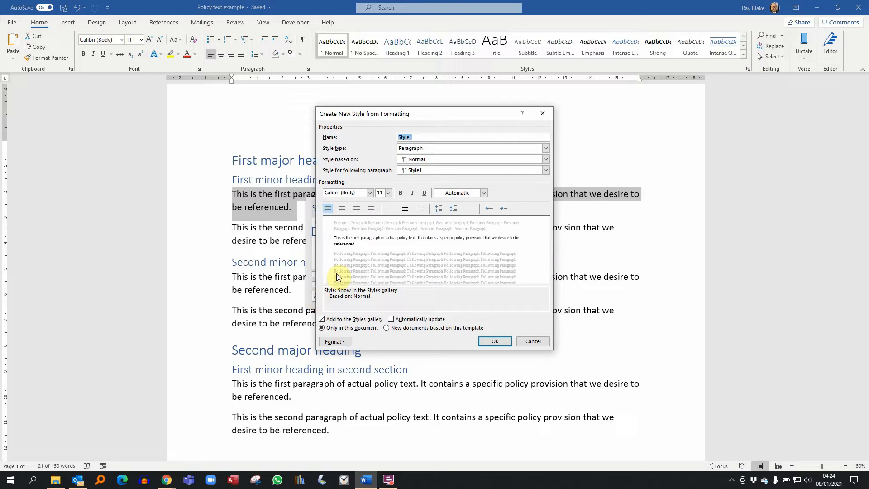
mouse_move(424, 148)
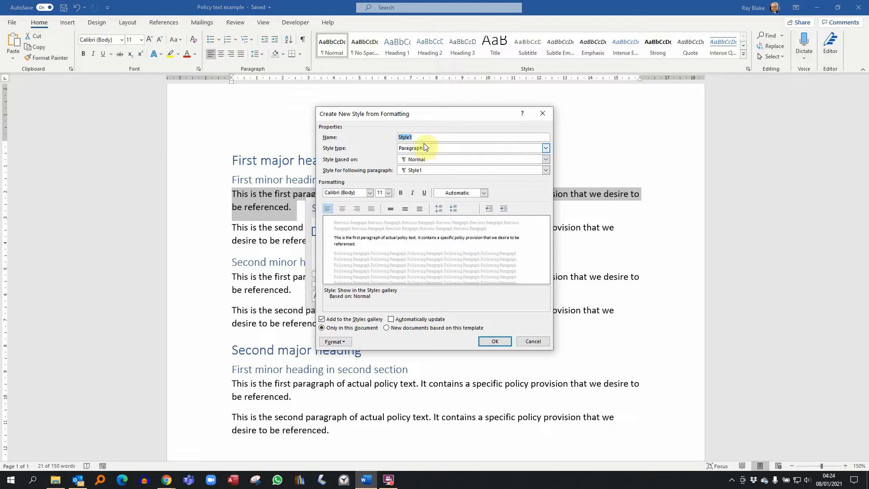
click(407, 137)
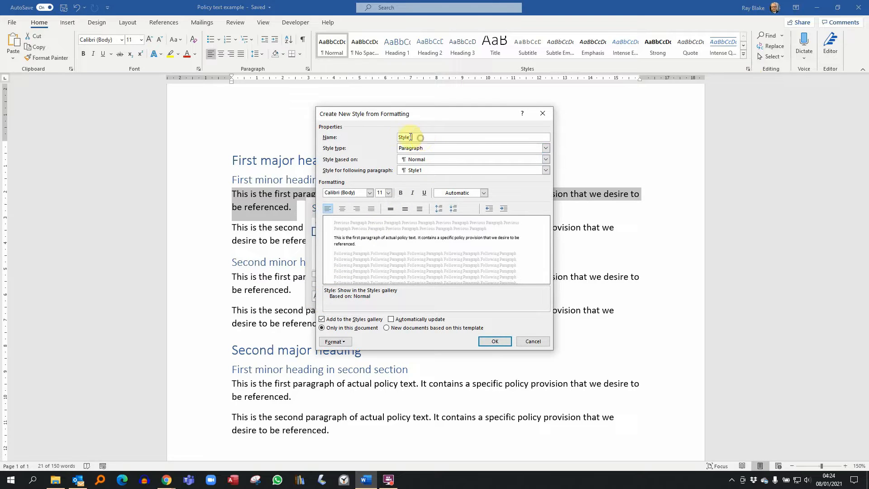
text(Policy)
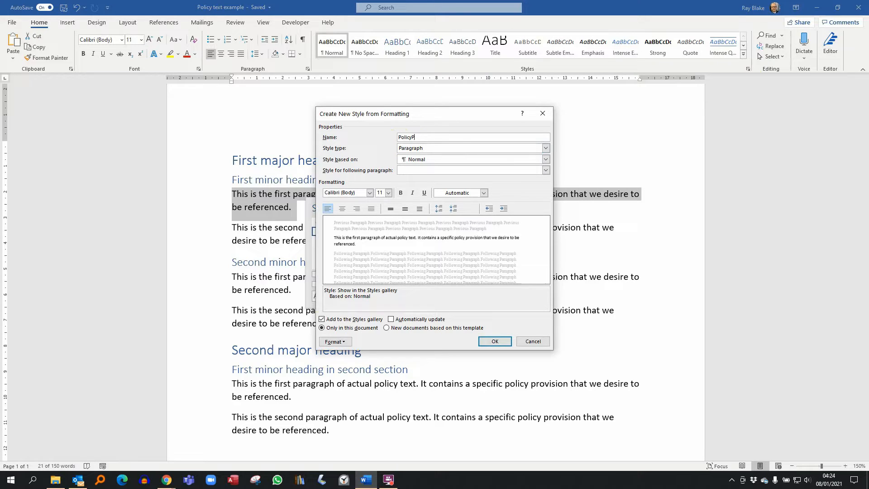
text(Point)
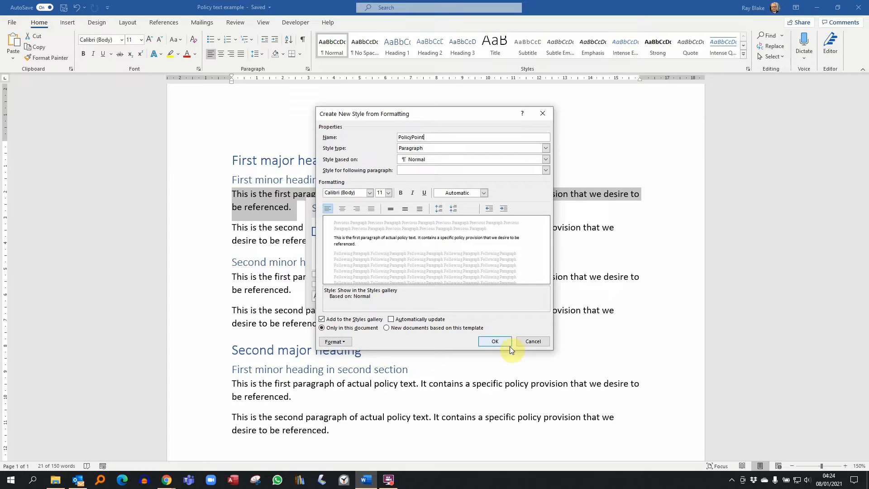
click(494, 342)
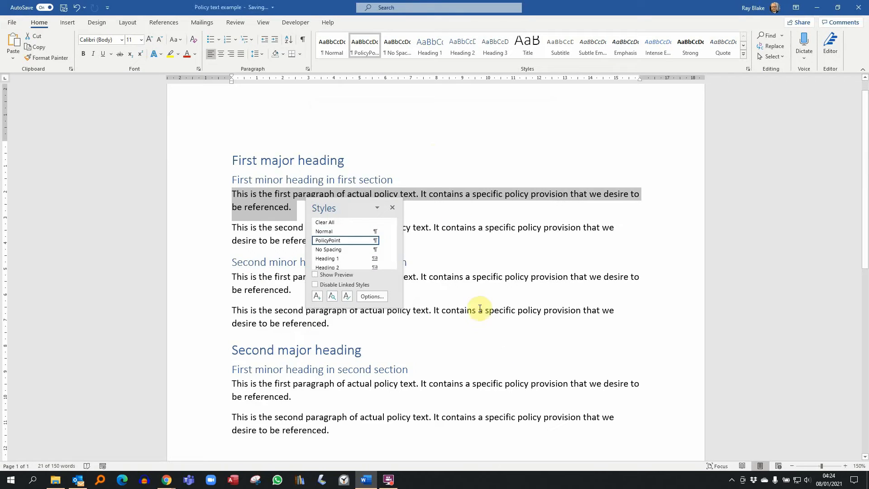
mouse_move(364, 45)
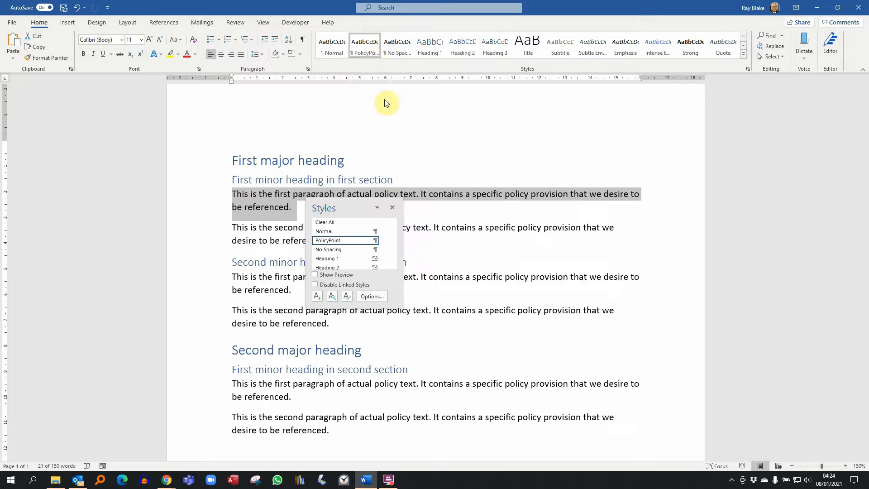
click(392, 207)
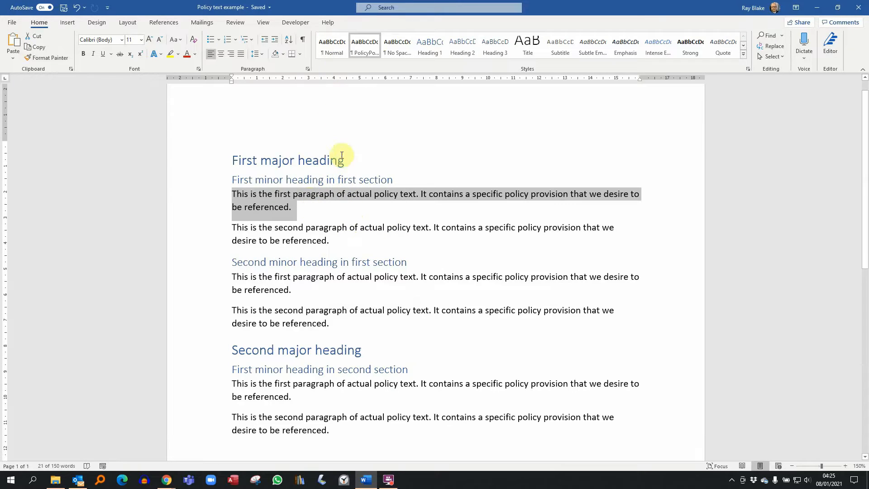
mouse_move(330, 202)
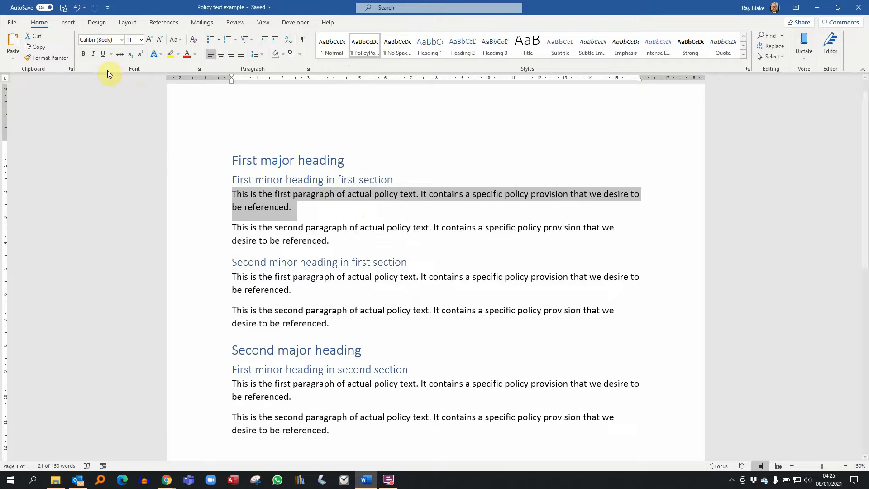
mouse_move(164, 150)
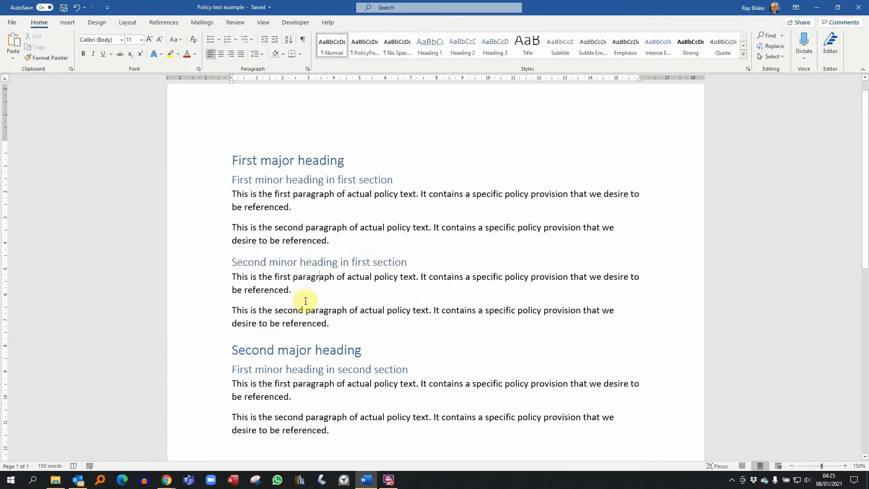
mouse_move(317, 330)
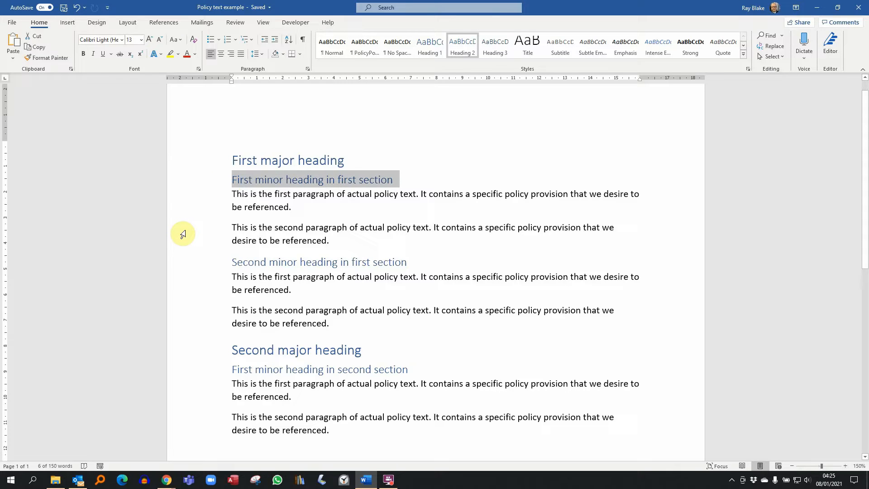
click(318, 262)
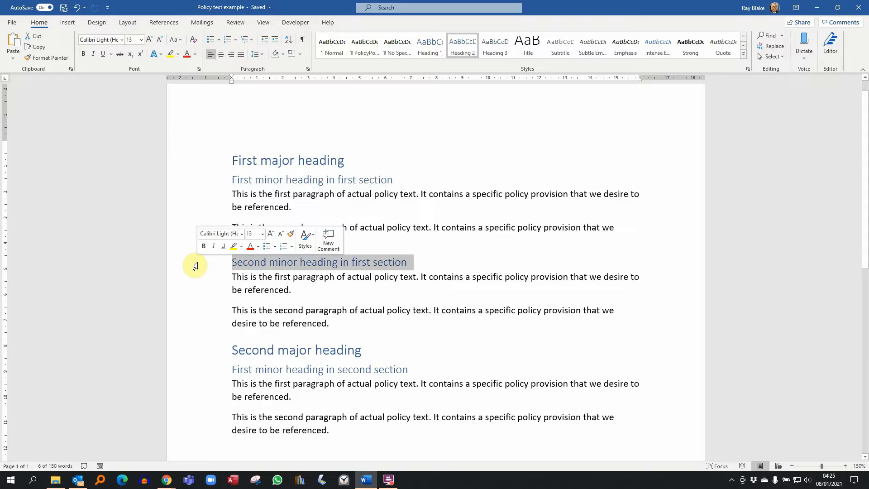
click(235, 193)
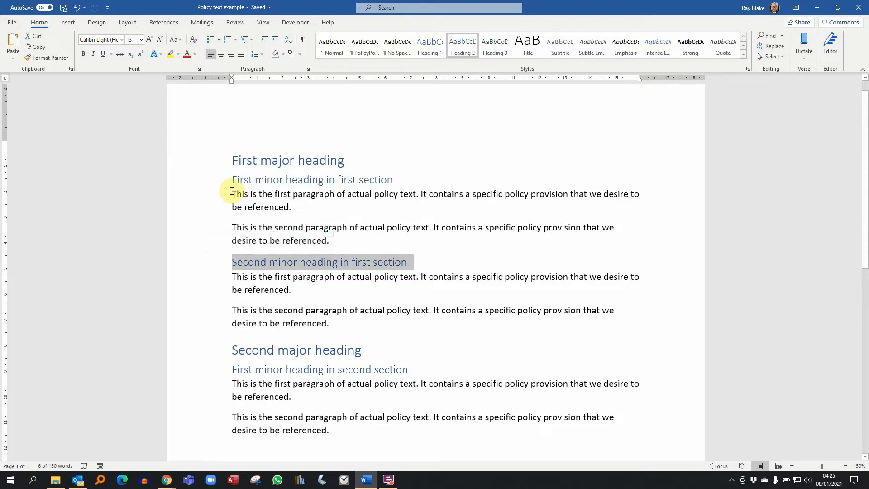
click(235, 194)
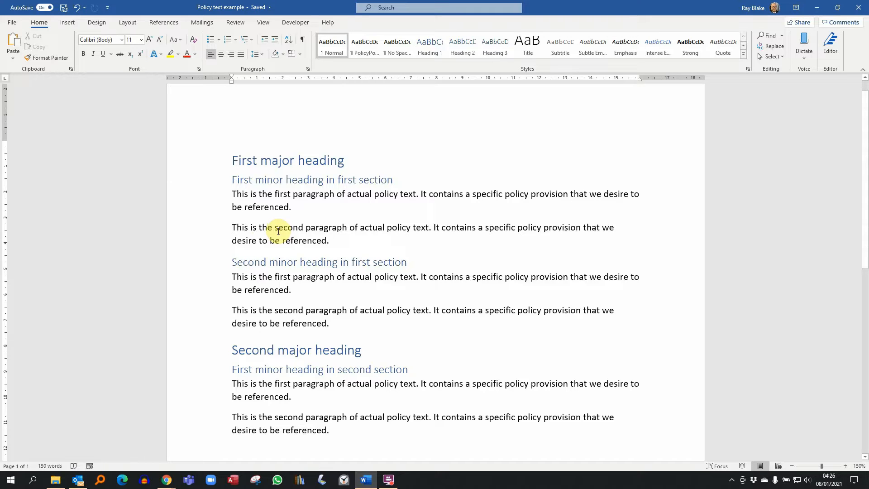
mouse_move(263, 207)
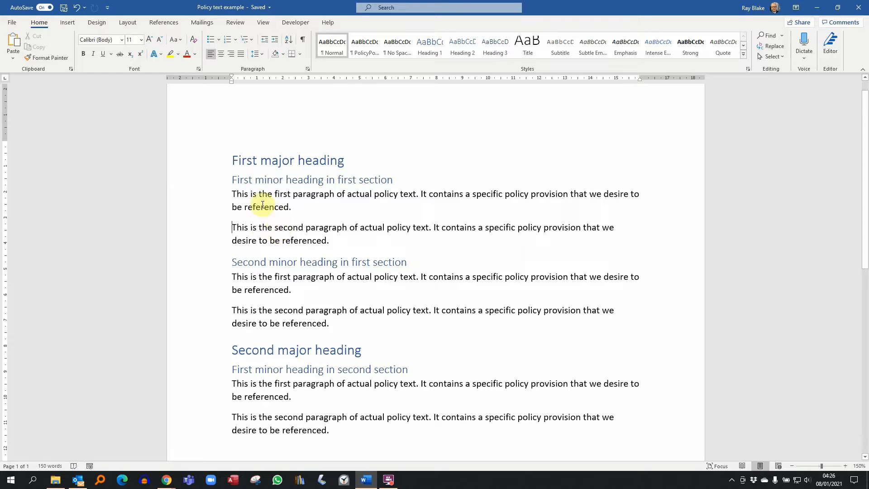
mouse_move(238, 160)
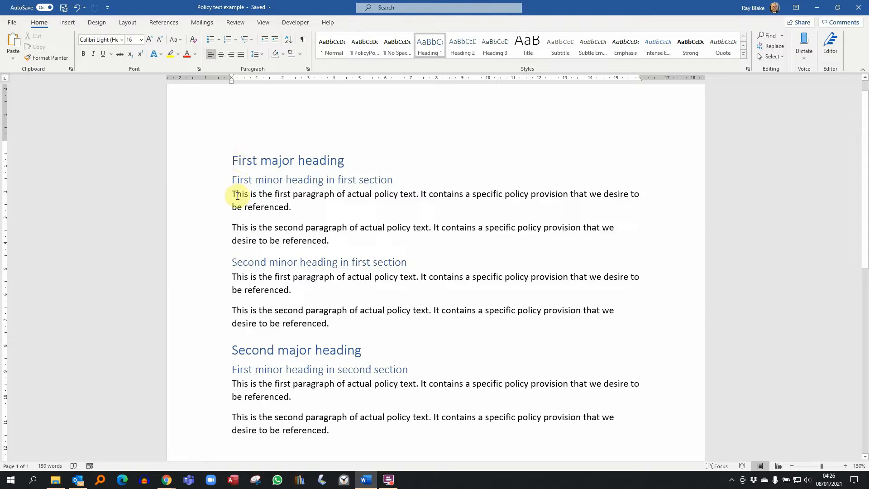
Apply the heading-linked multilevel list so headings number 1, 2 and 1.1, 1.2, 2.1.
triple_click(288, 160)
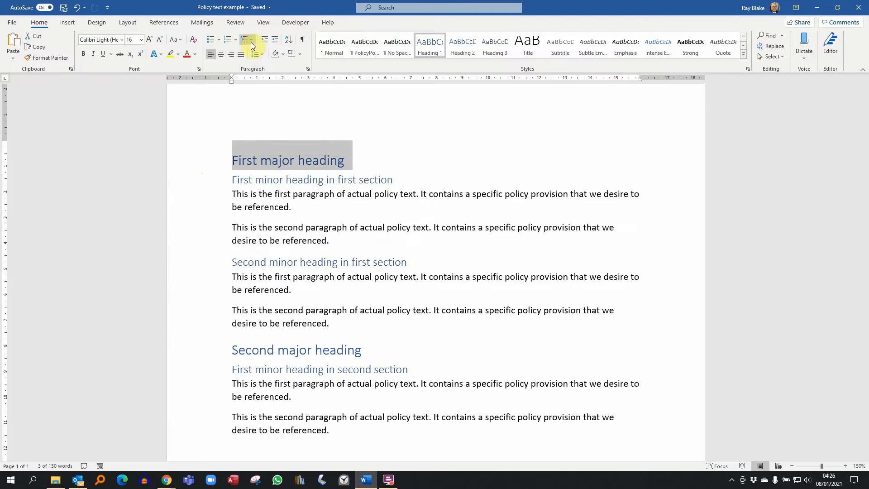
mouse_move(253, 46)
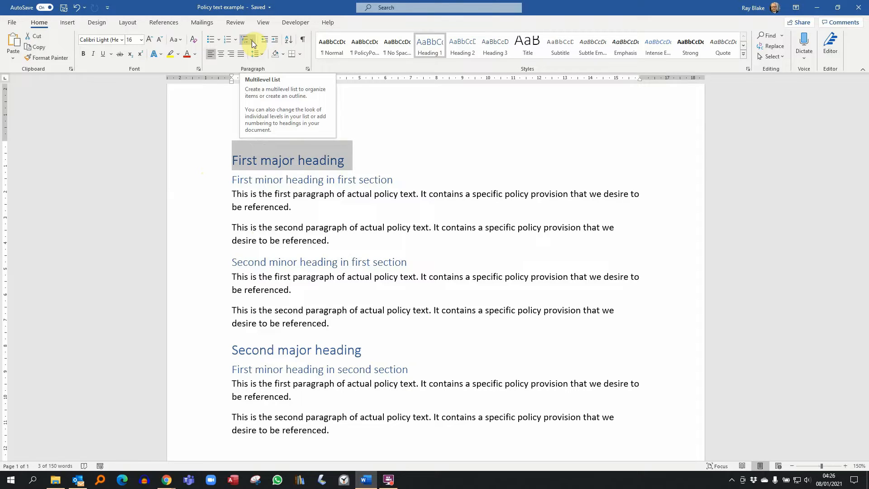
click(253, 43)
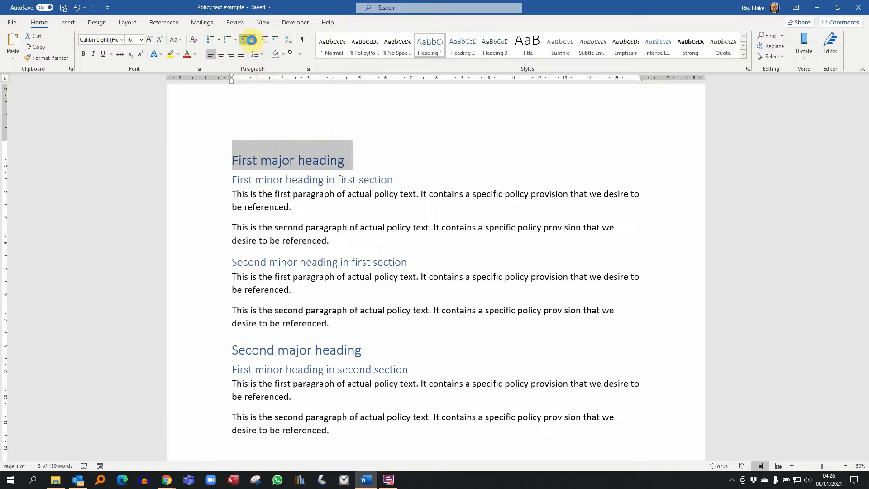
click(251, 39)
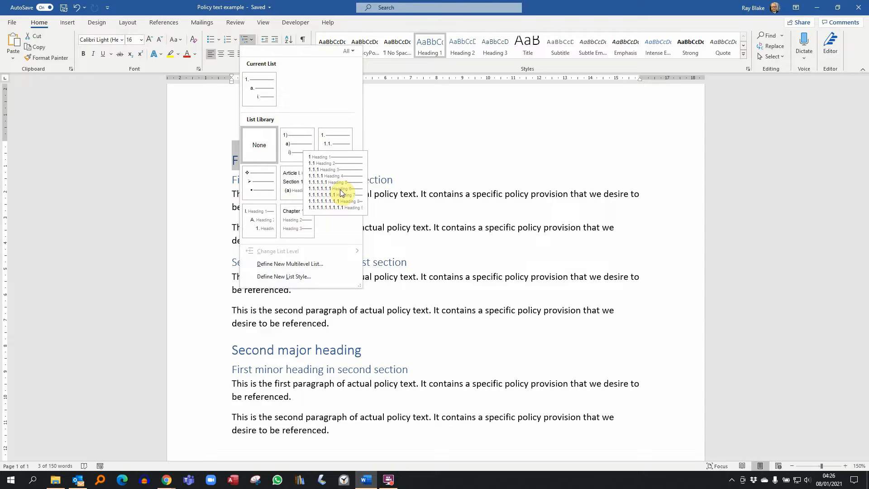
click(334, 183)
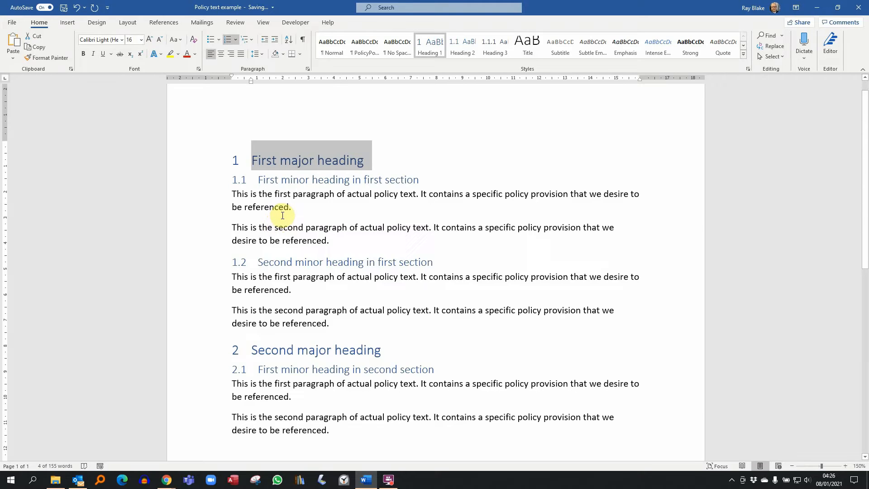
Add a new line 'Third minor heading in first section' after section 1.2's last paragraph.
click(341, 323)
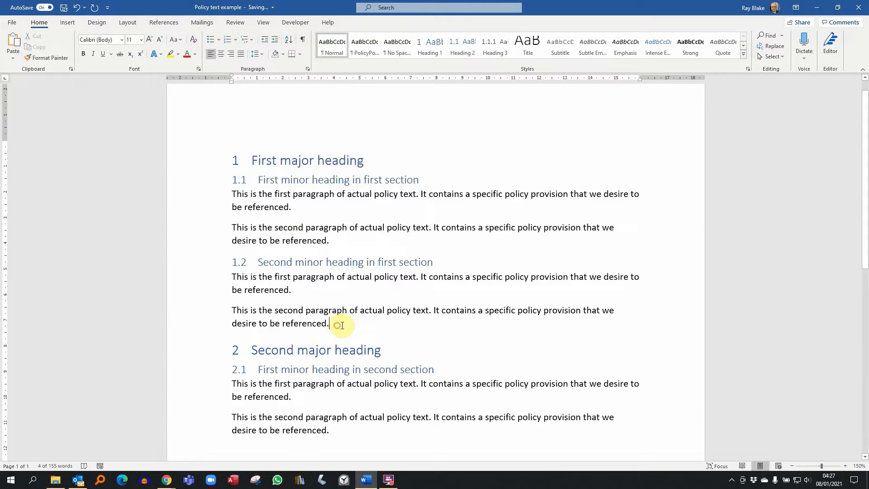
key(enter)
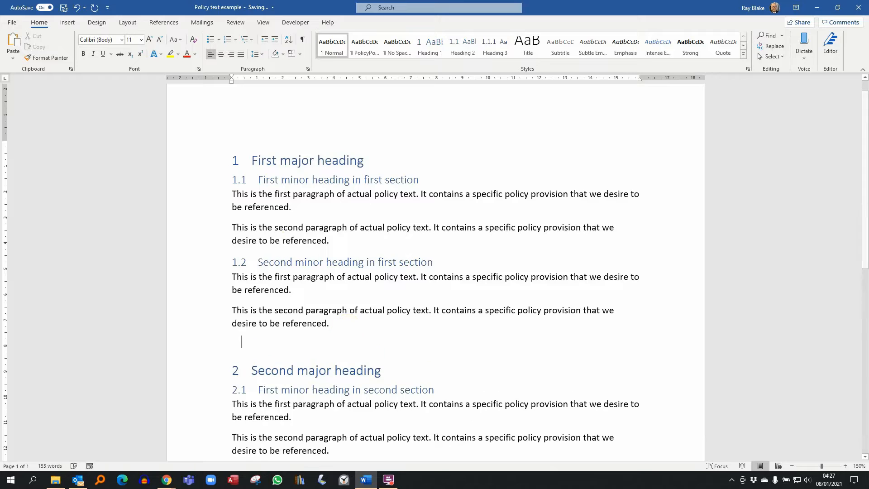
text(T)
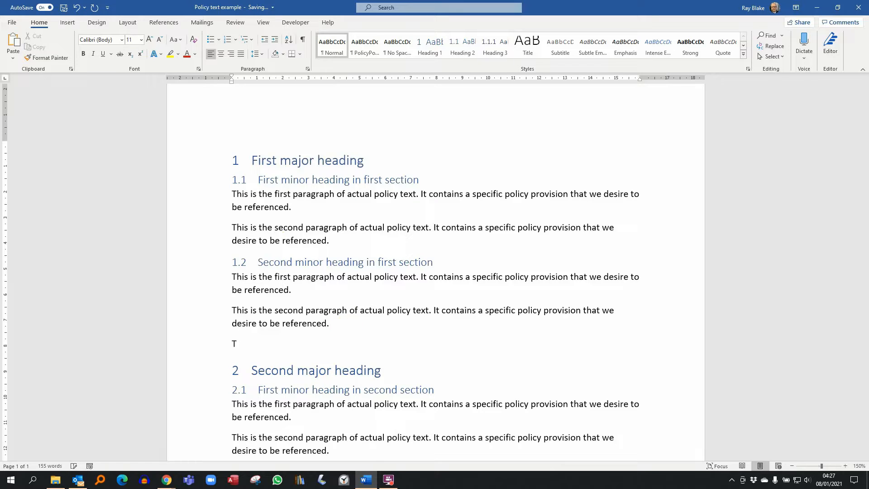
text(hird)
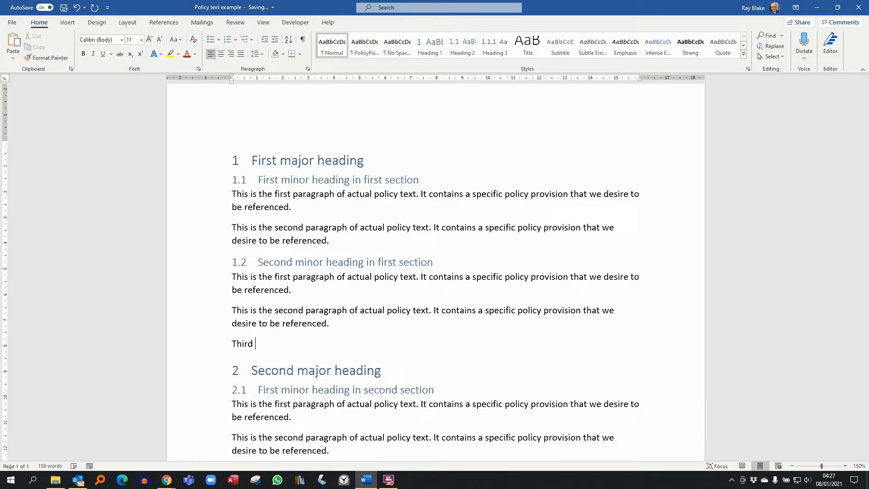
text(mino)
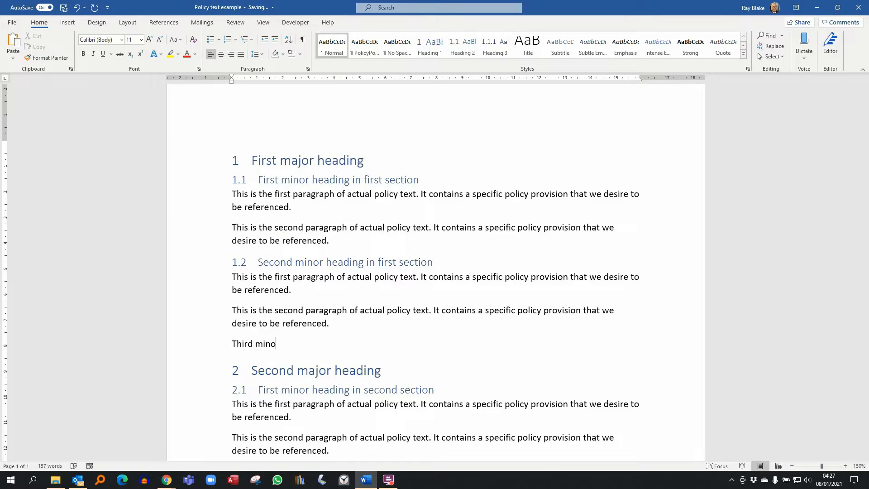
text(r heading in f)
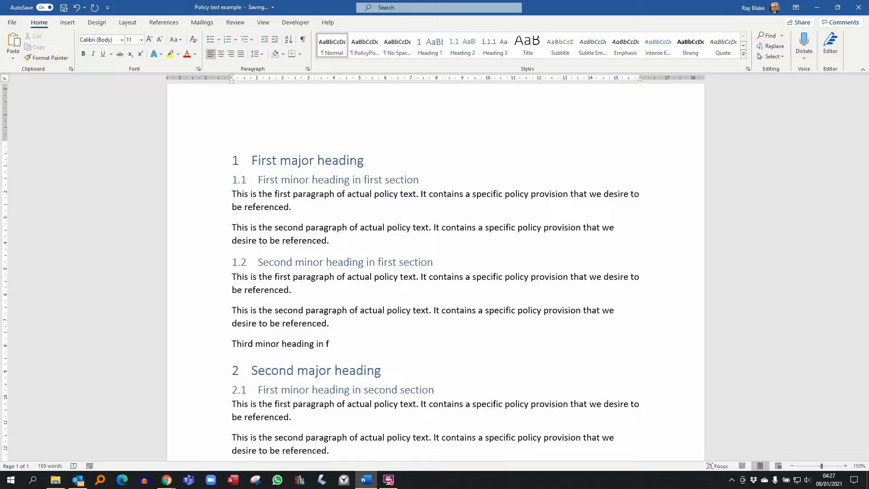
text(irst s)
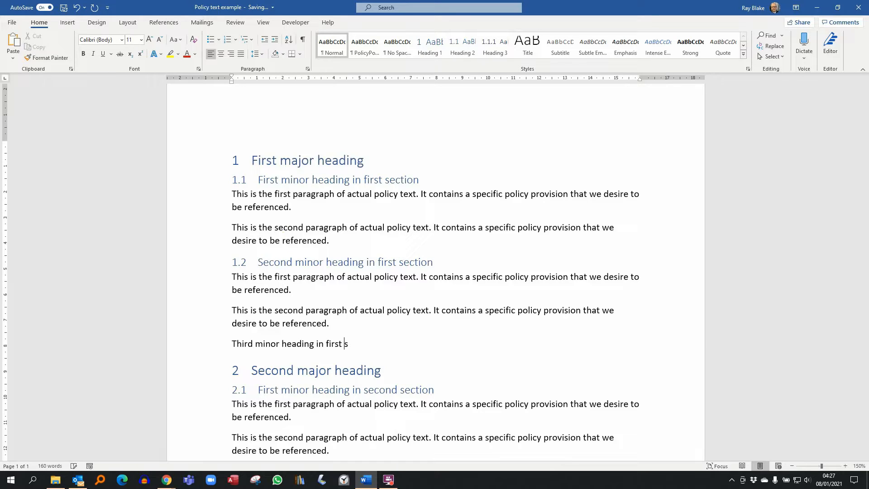
text(section)
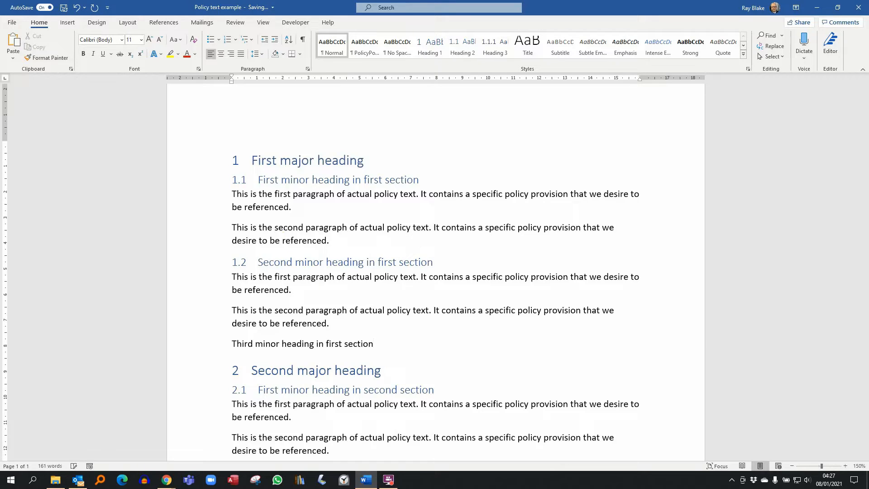
Make the new line a Heading 2 so it numbers as 1.3.
click(462, 46)
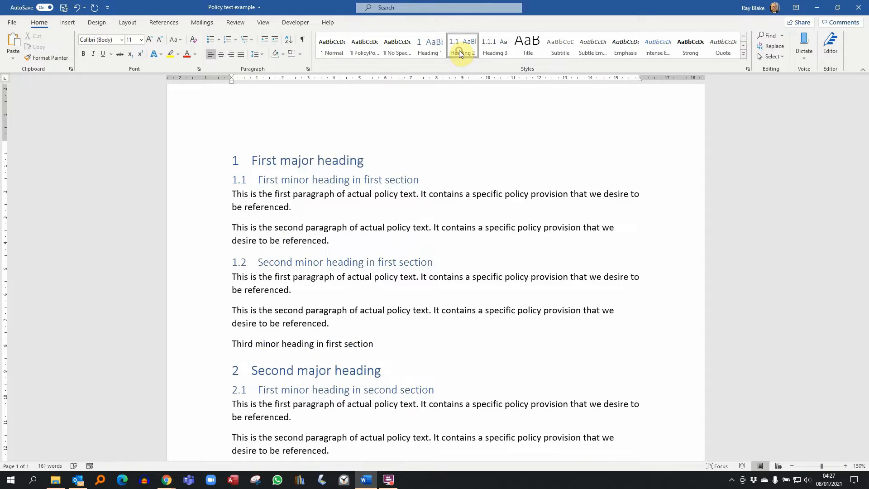
click(461, 46)
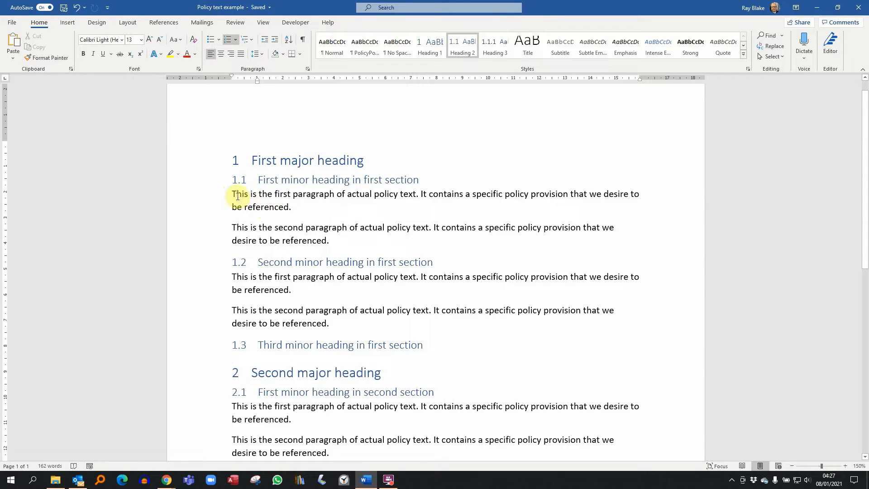
Apply PolicyPoint to the first paragraph under 1.1 and select that paragraph.
click(364, 47)
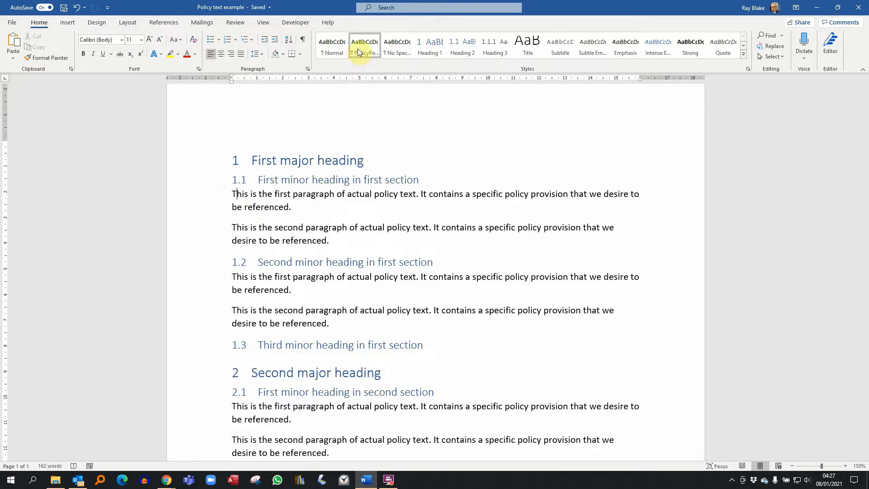
mouse_move(363, 46)
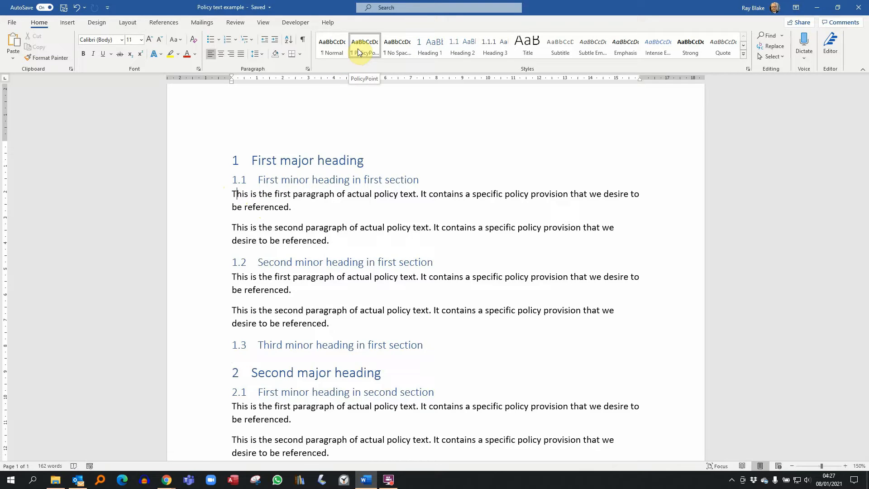
mouse_move(352, 72)
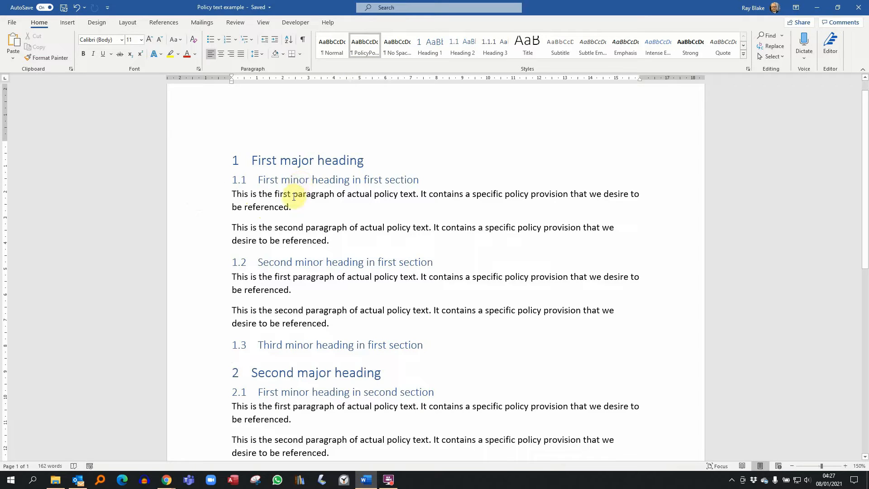
mouse_move(256, 206)
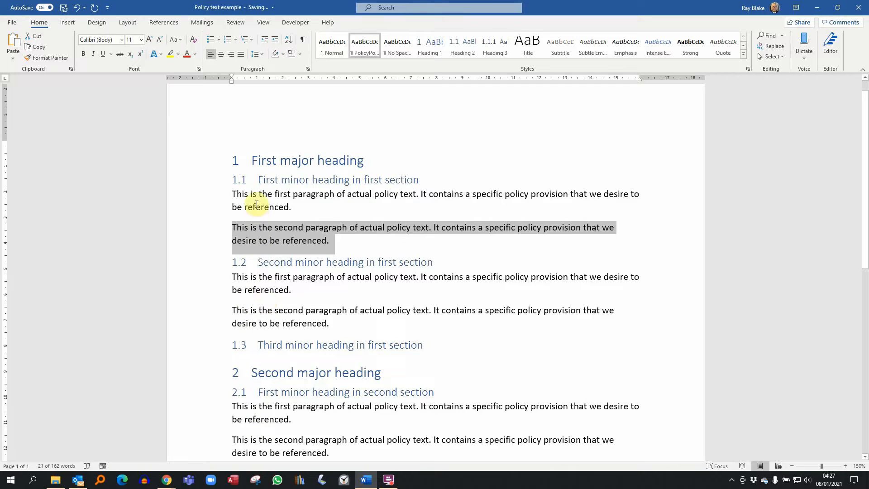
mouse_move(231, 199)
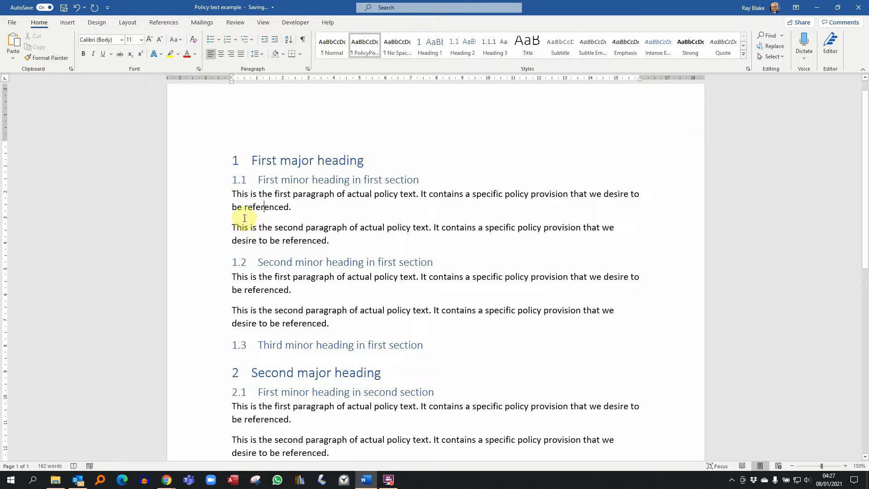
drag(231, 194, 291, 207)
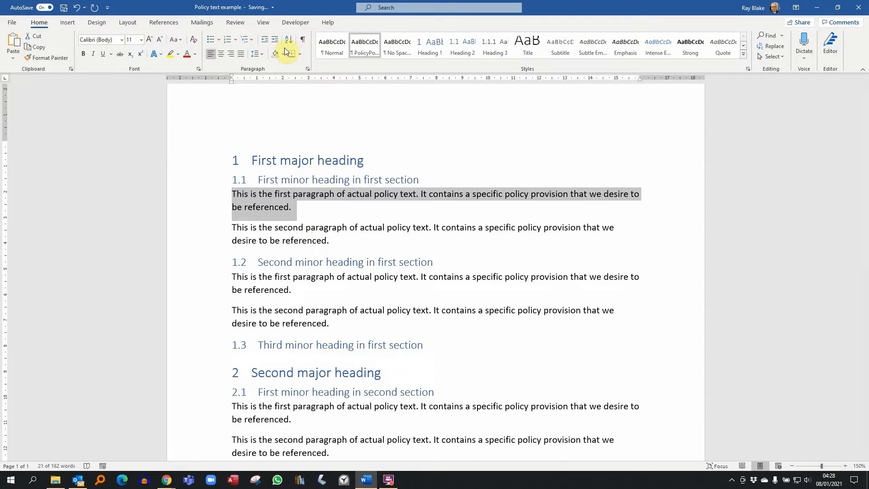
mouse_move(251, 39)
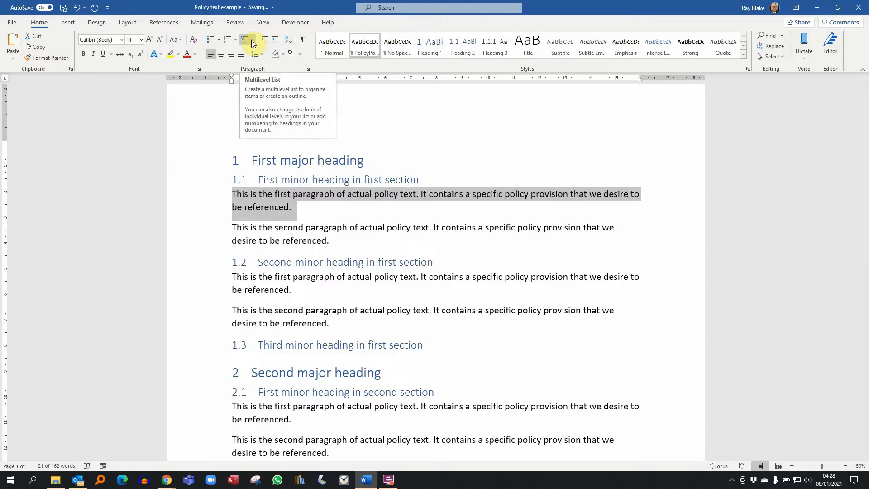
Start a new multilevel list definition, reveal the extra options and select level 3.
click(253, 38)
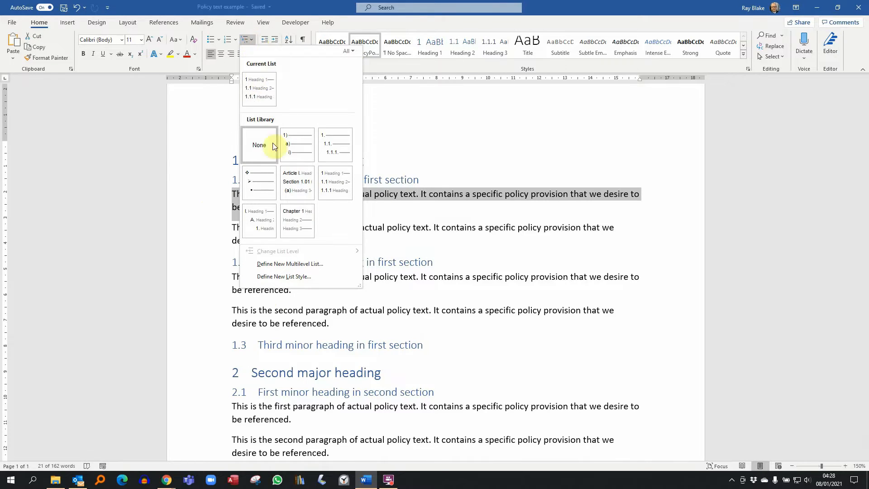
mouse_move(290, 263)
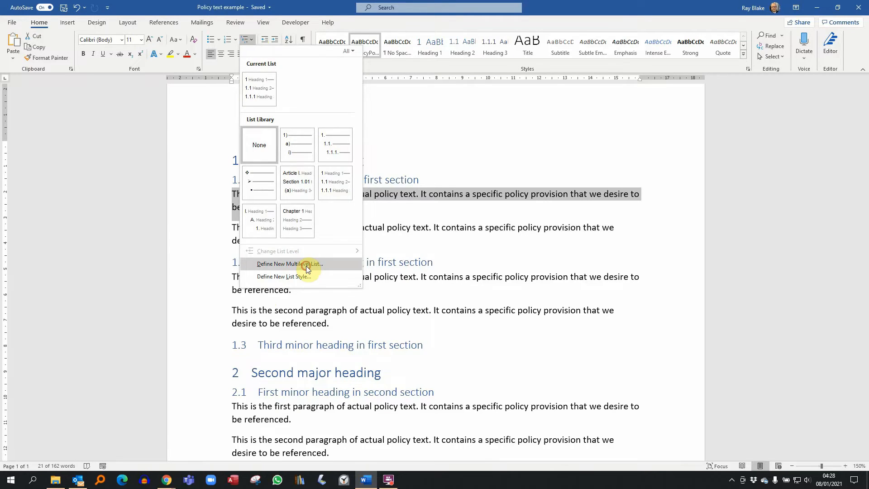
click(288, 264)
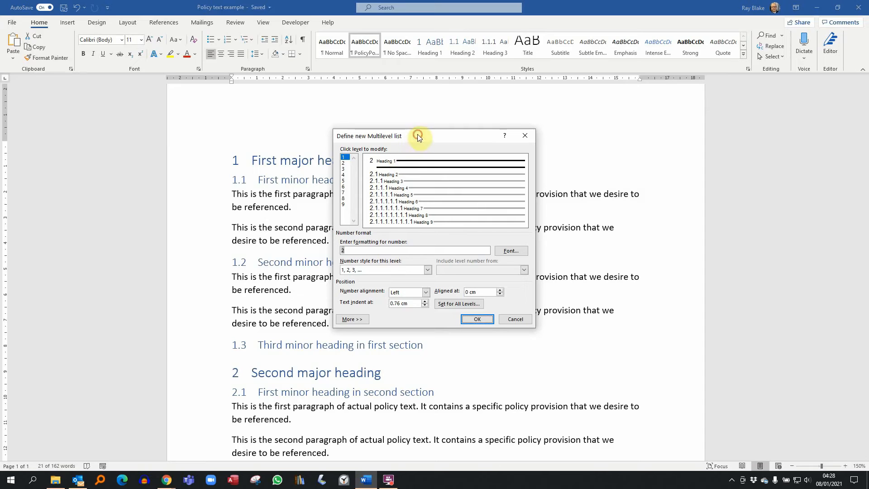
drag(418, 136, 273, 132)
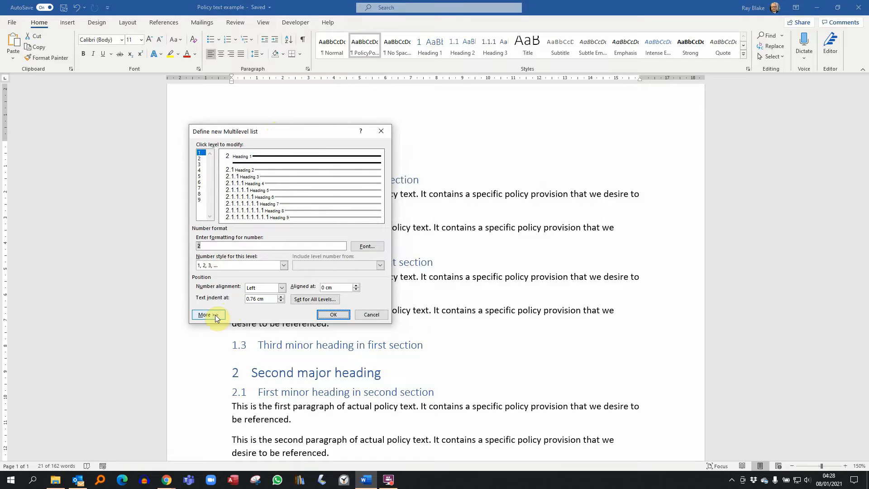
click(207, 314)
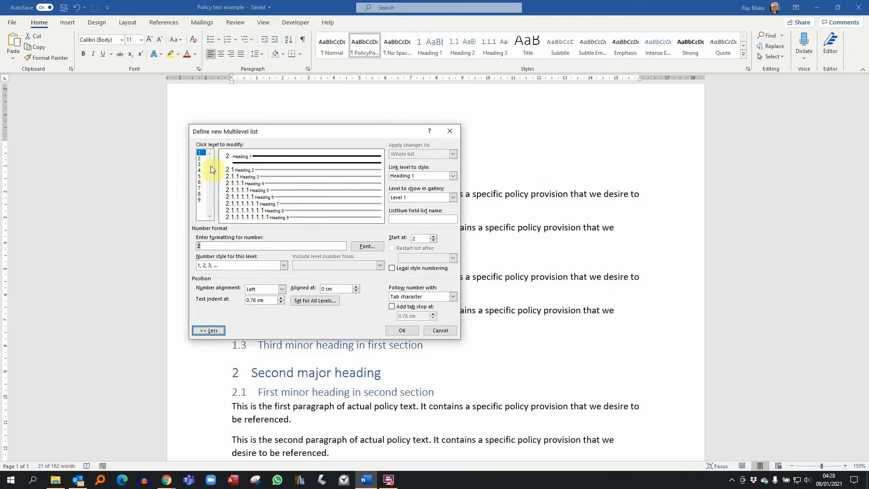
click(199, 161)
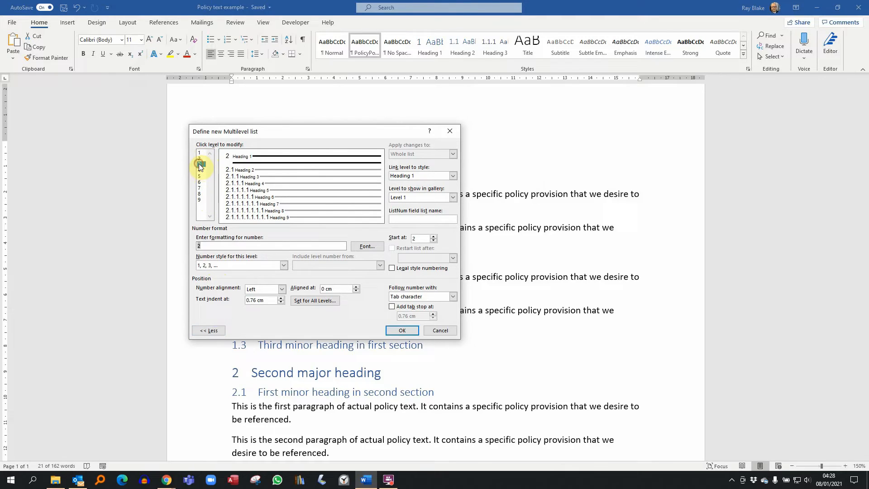
click(199, 163)
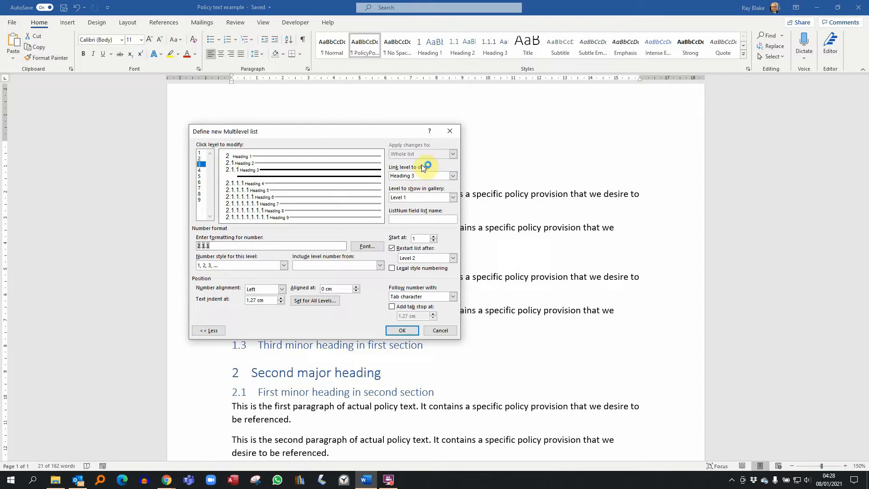
Link level 3 to the PolicyPoint style, show Level 3 in the gallery and confirm.
click(452, 175)
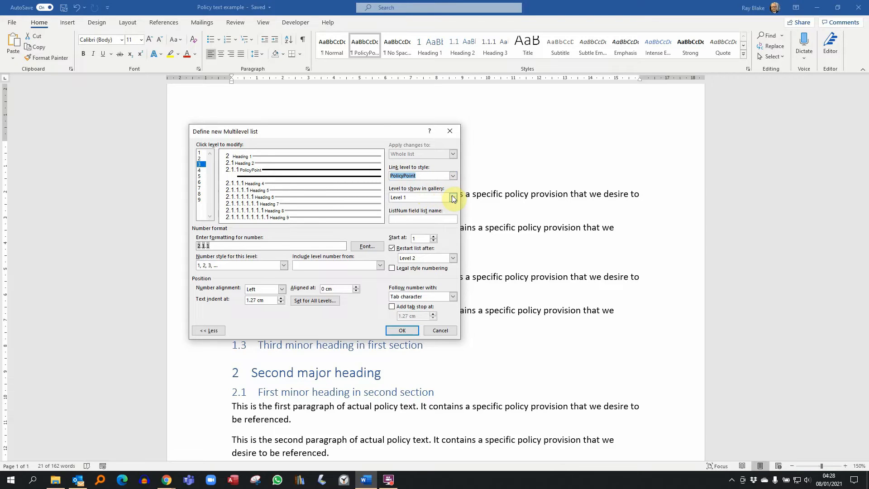
click(453, 197)
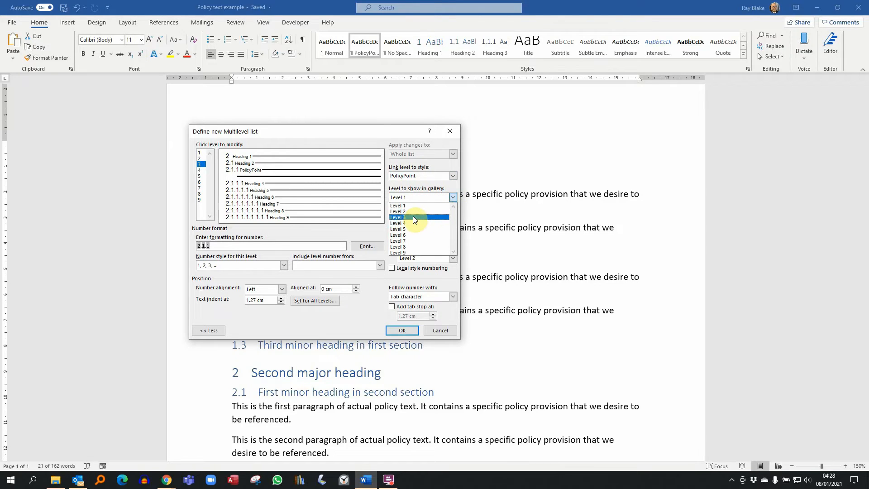
click(396, 217)
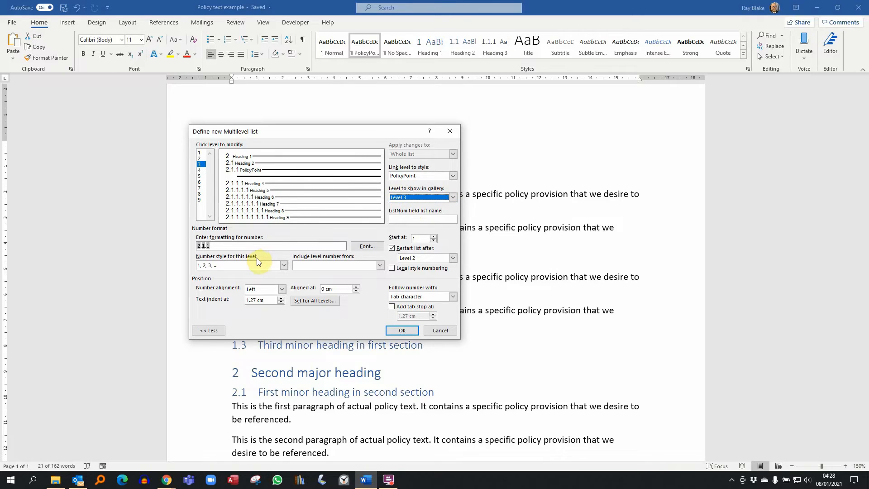
mouse_move(367, 246)
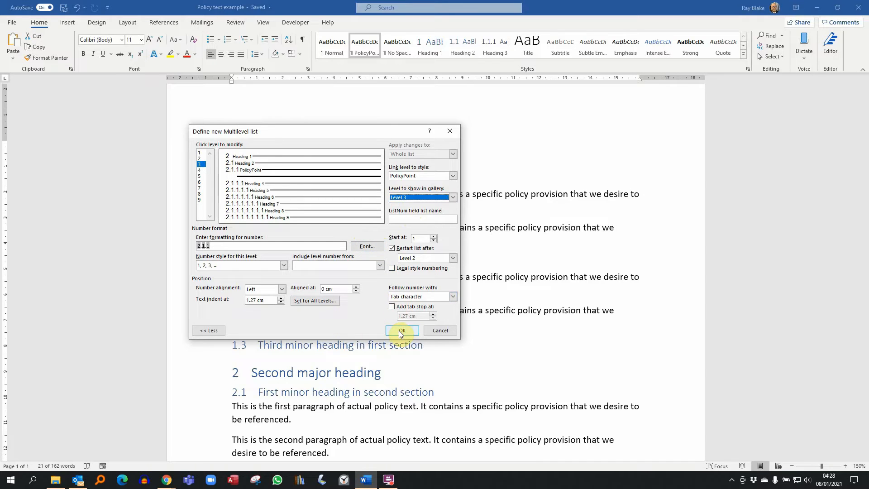
click(402, 331)
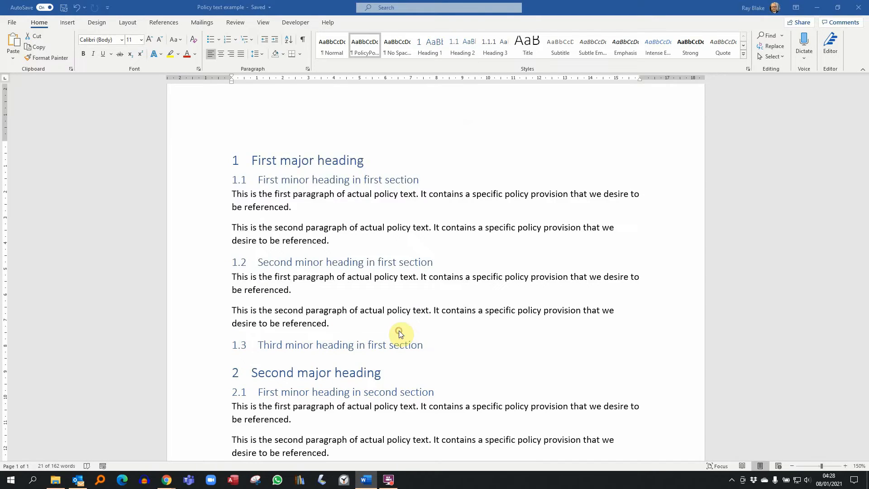
click(494, 46)
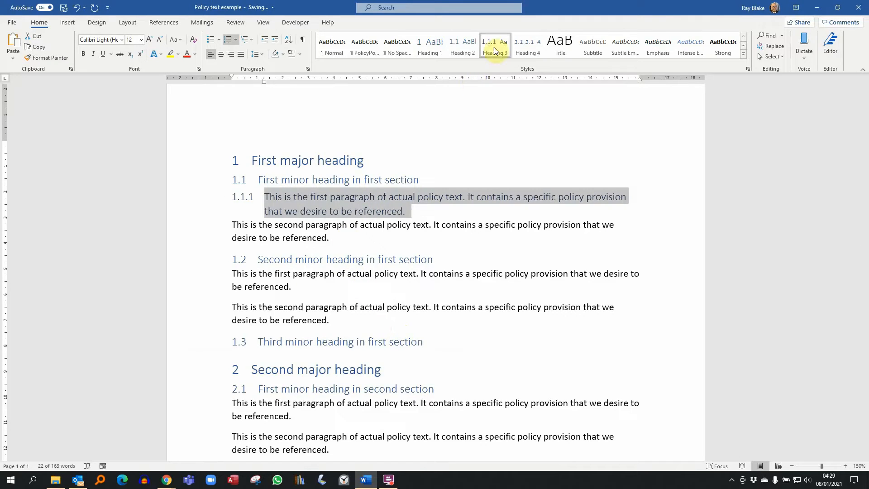
mouse_move(492, 45)
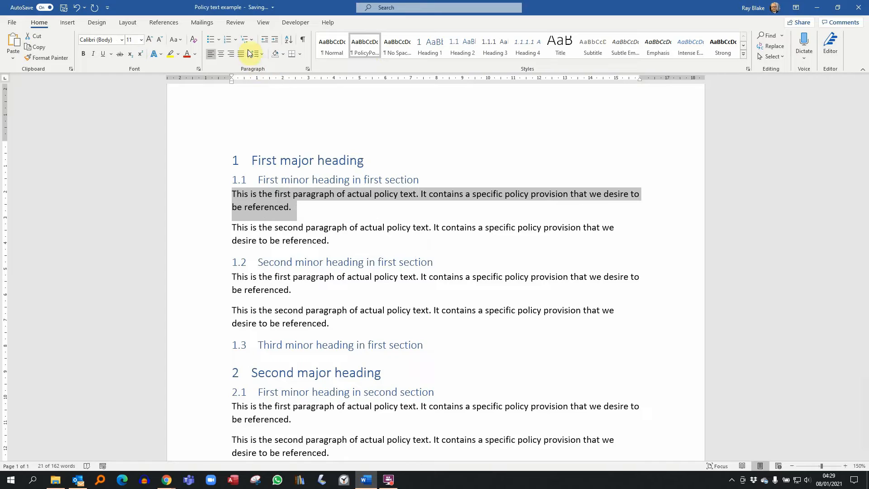
Reconfirm the level-3 PolicyPoint list so paragraphs under 1.1 number 1.1.1 and 1.1.2.
click(247, 39)
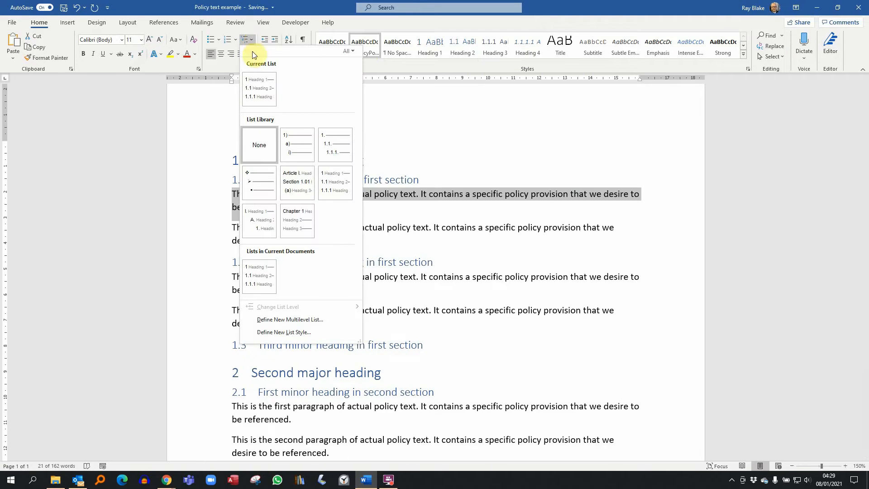
mouse_move(295, 325)
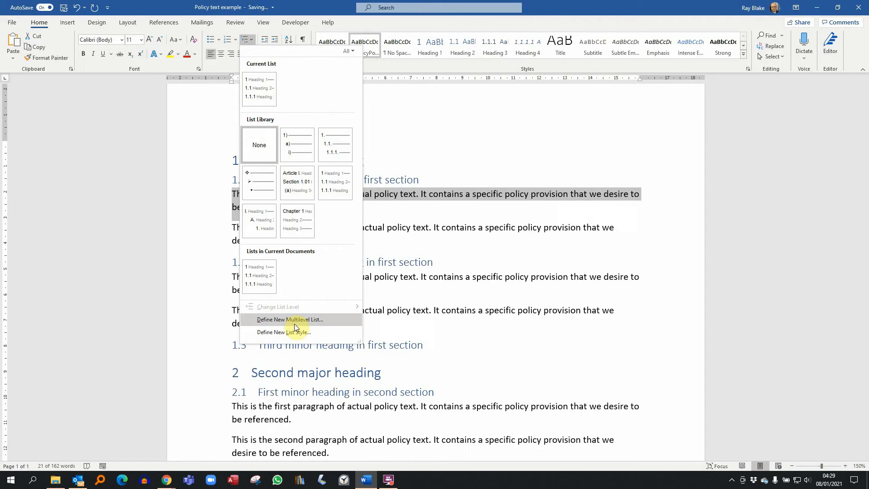
click(290, 320)
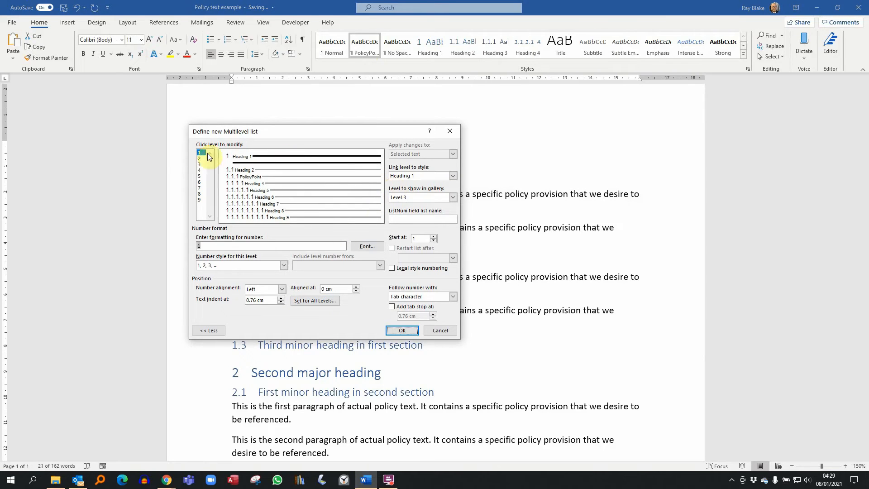
click(199, 164)
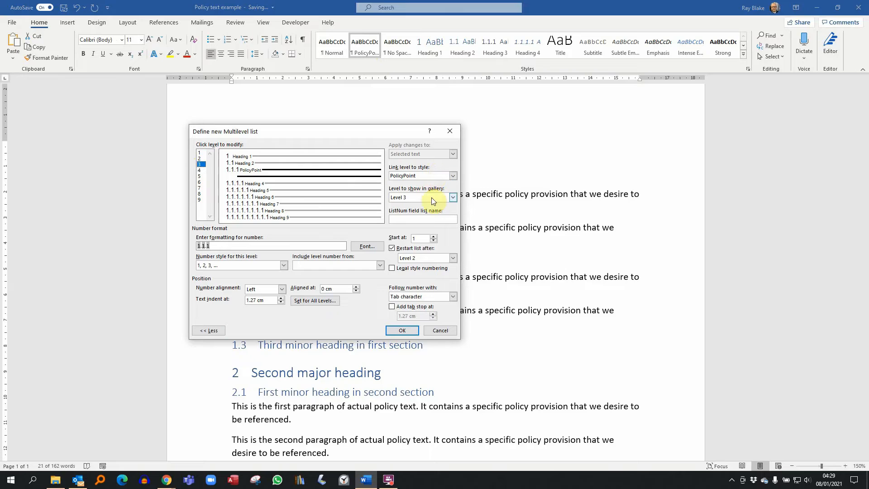
mouse_move(339, 288)
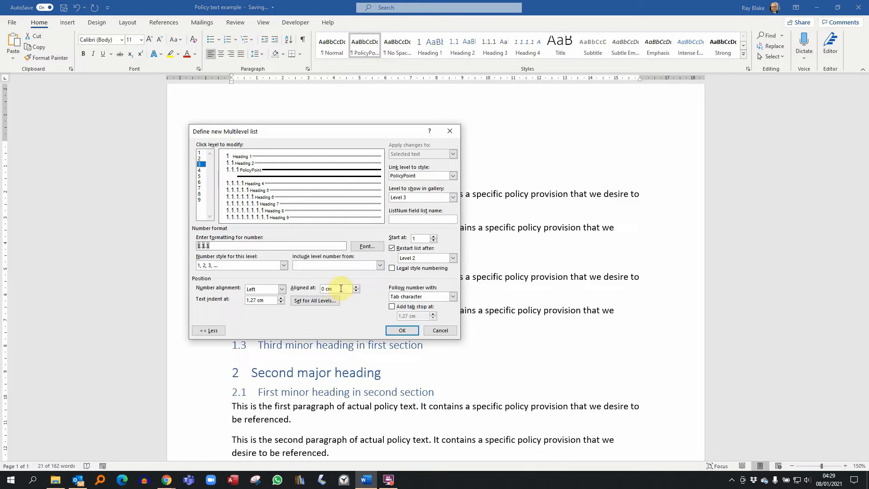
click(401, 331)
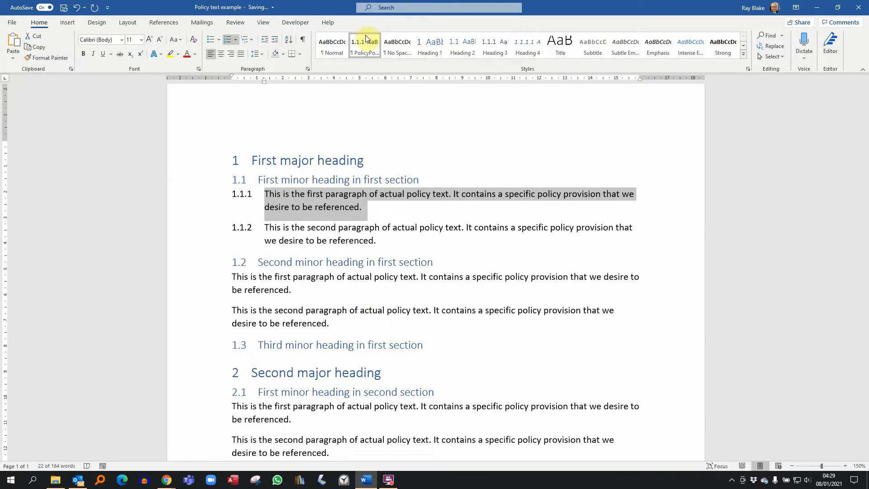
mouse_move(364, 43)
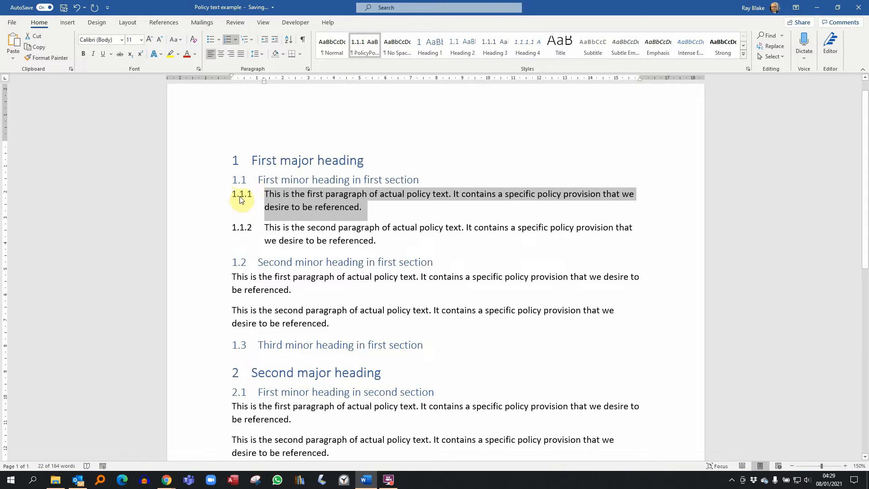
mouse_move(256, 229)
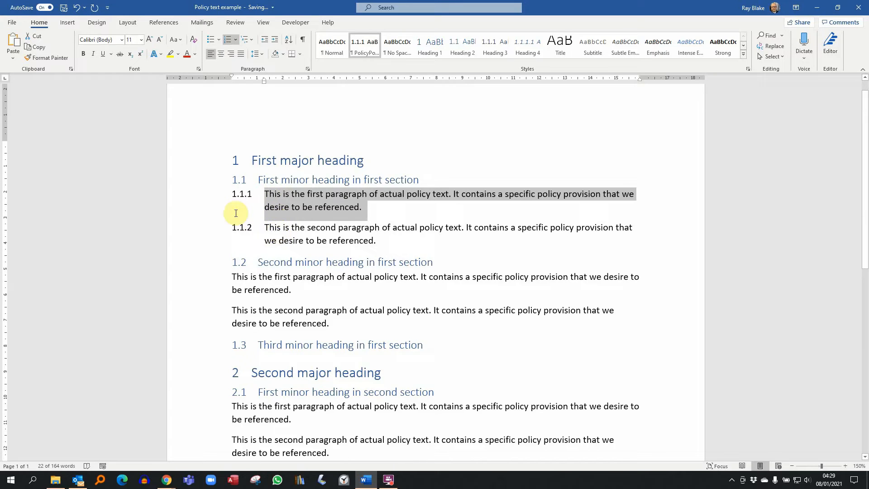
mouse_move(236, 228)
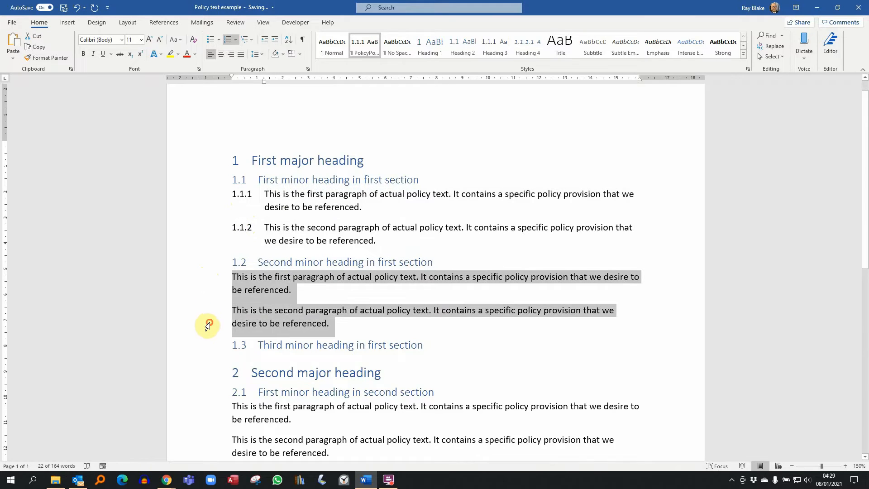
Apply PolicyPoint to the paragraphs under 1.2 and 2.1, numbering them 1.2.1–2.1.2.
click(364, 46)
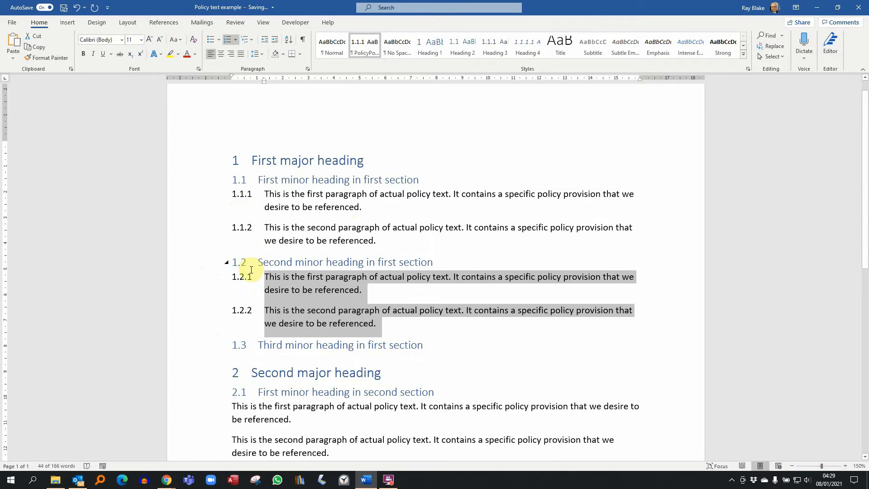
scroll(down, 3)
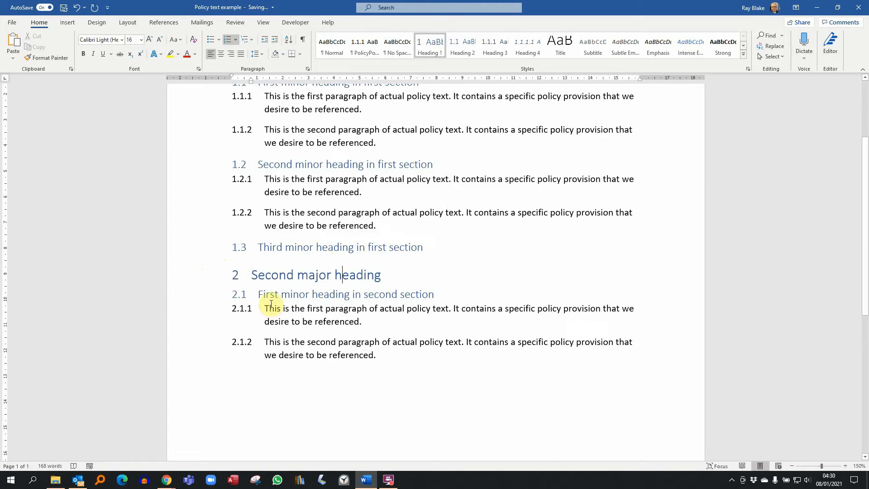
click(423, 247)
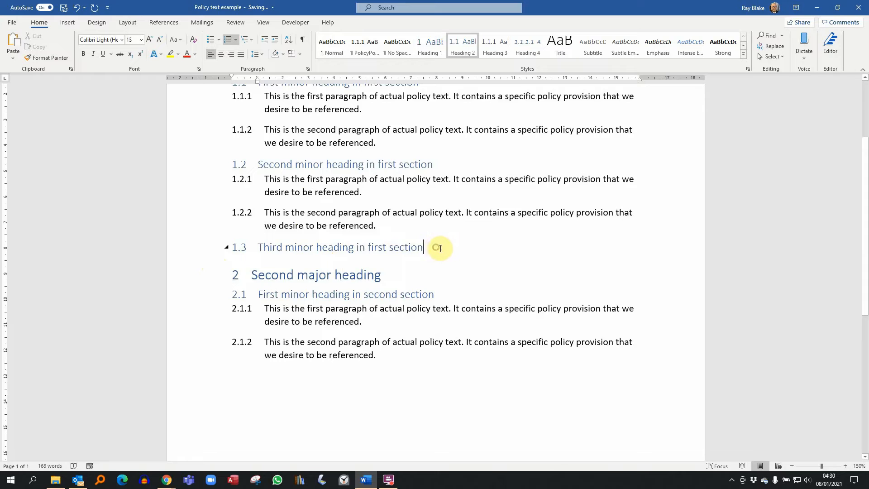
Add a PolicyPoint paragraph 'Further policy provision' under heading 1.3, numbered 1.3.1.
key(enter)
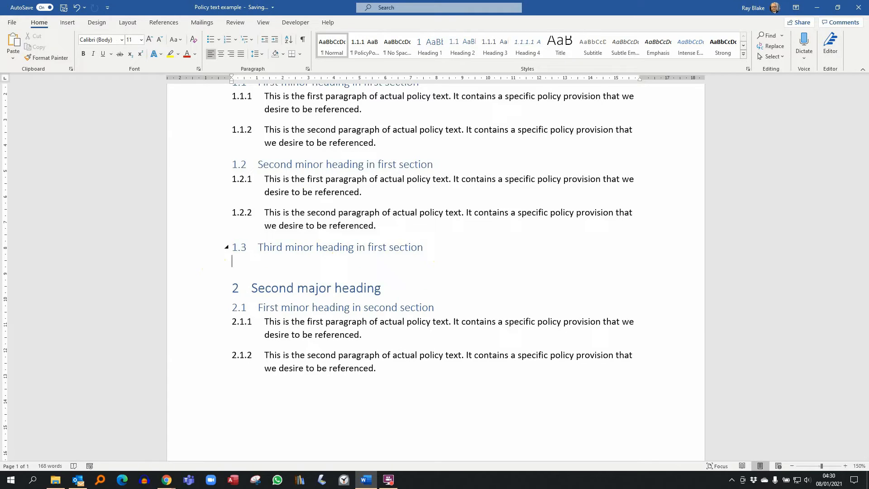
text(Fu)
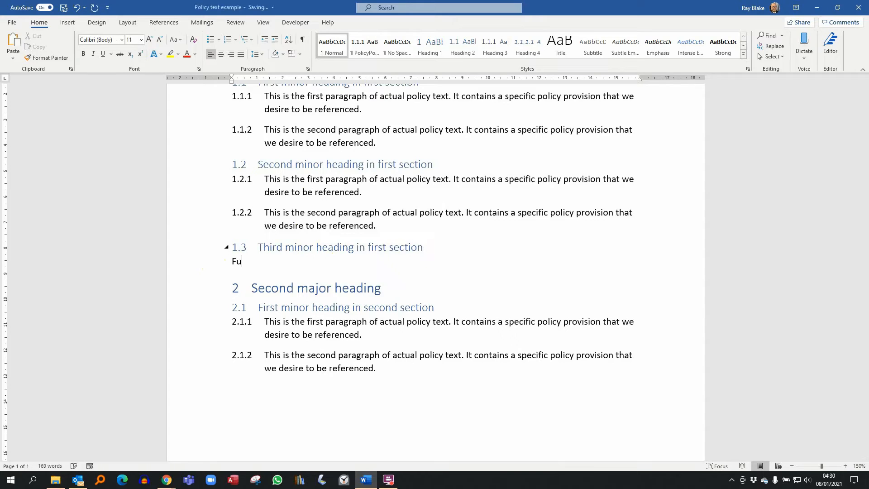
text(rther)
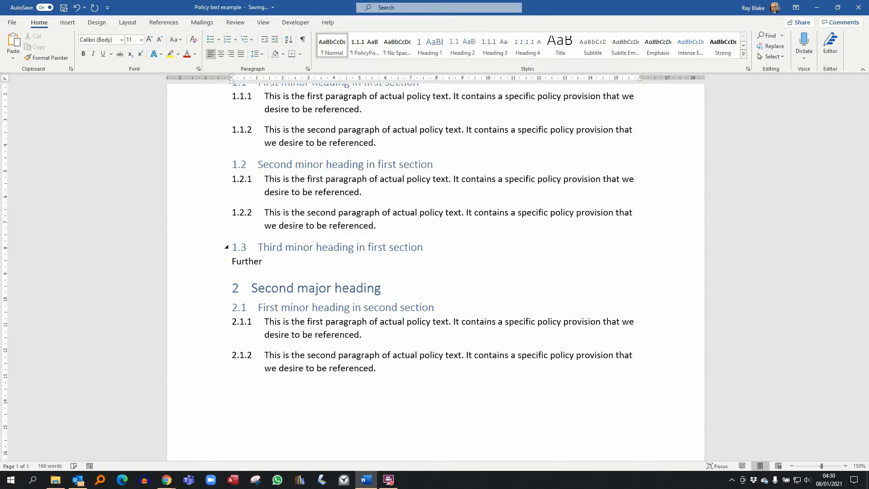
text(policy p)
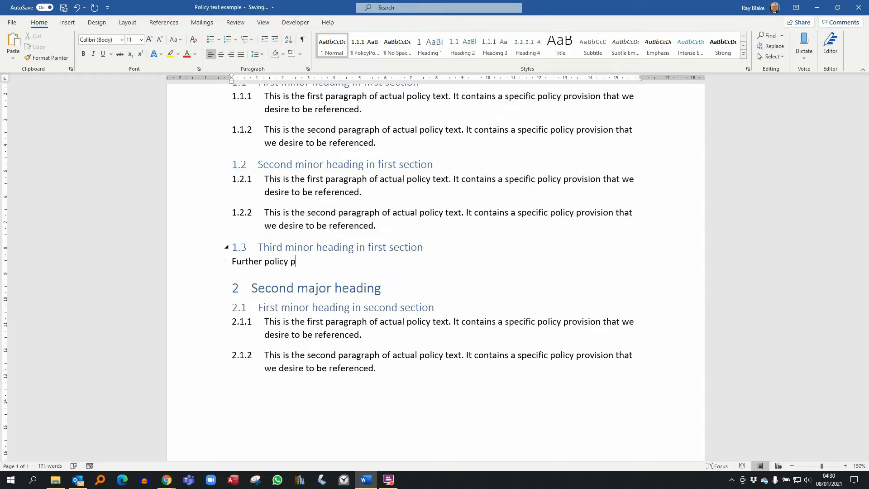
text(rovision)
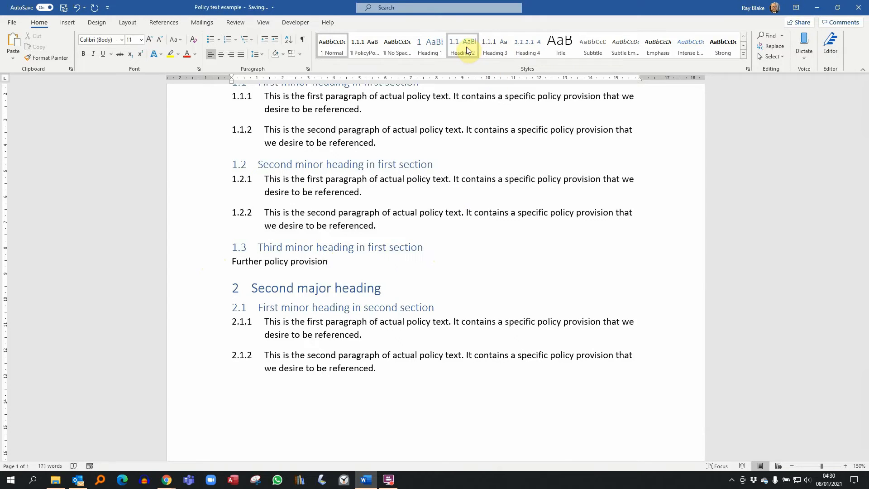
click(365, 46)
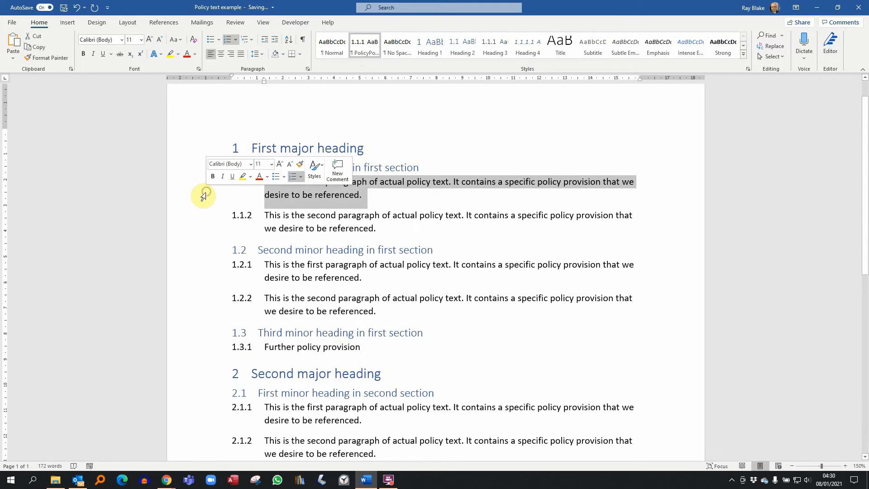
mouse_move(100, 39)
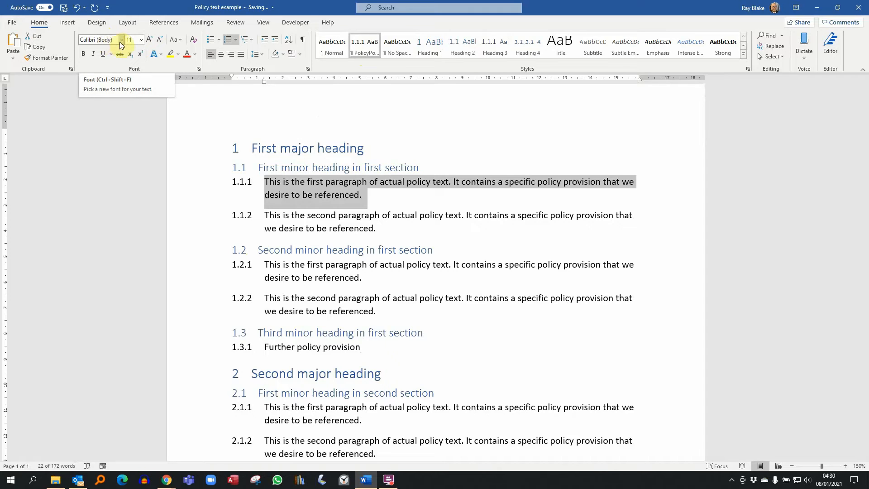
Set the first policy paragraph to Century Gothic, one font size smaller.
click(141, 39)
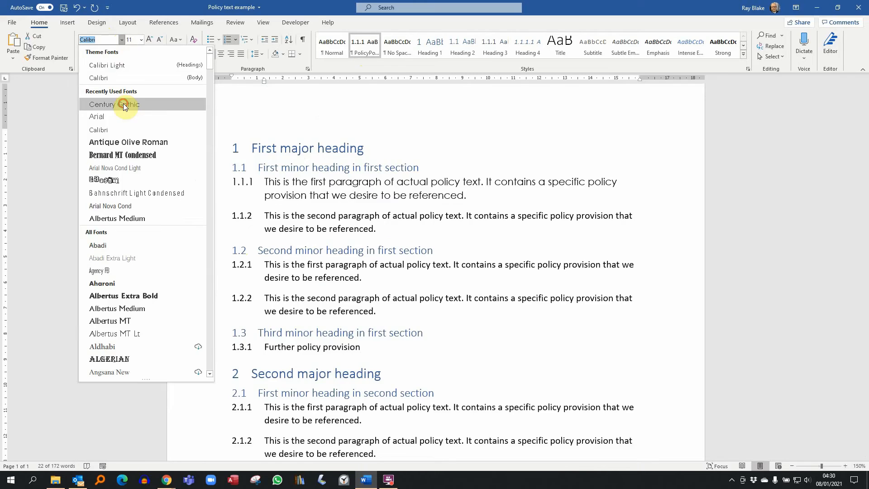
click(113, 104)
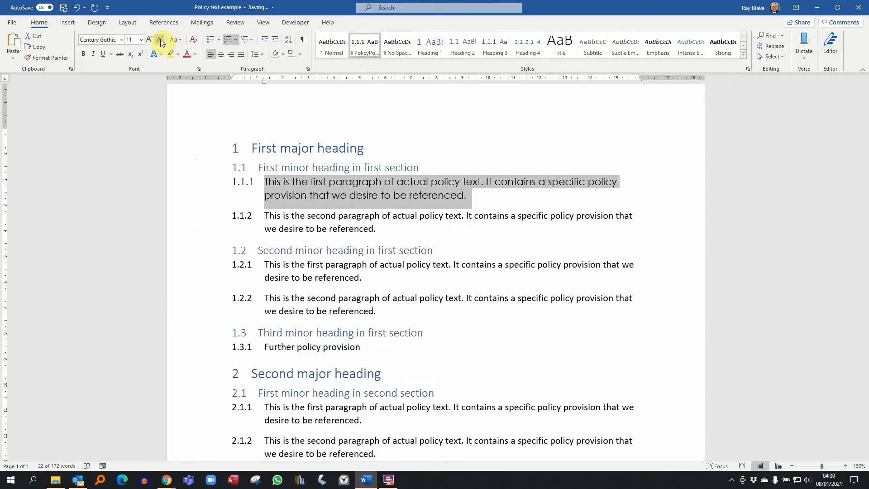
click(158, 39)
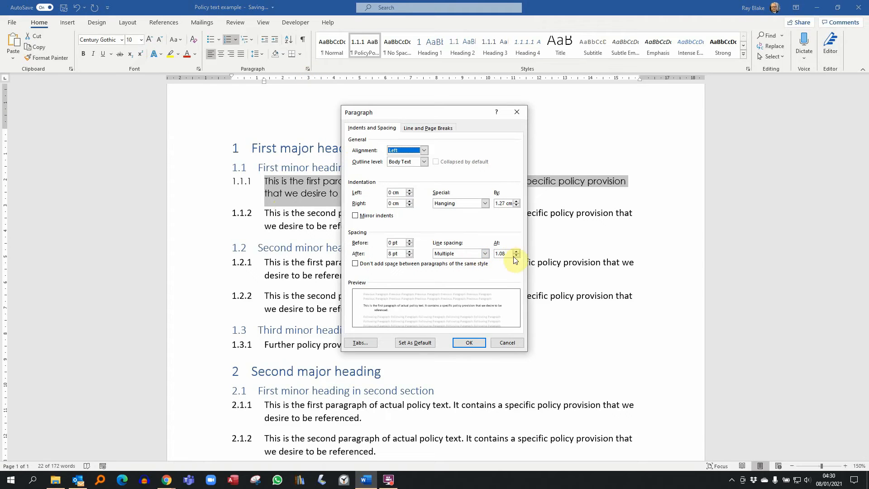
Give the paragraph single line spacing with 0 pt space after.
click(484, 254)
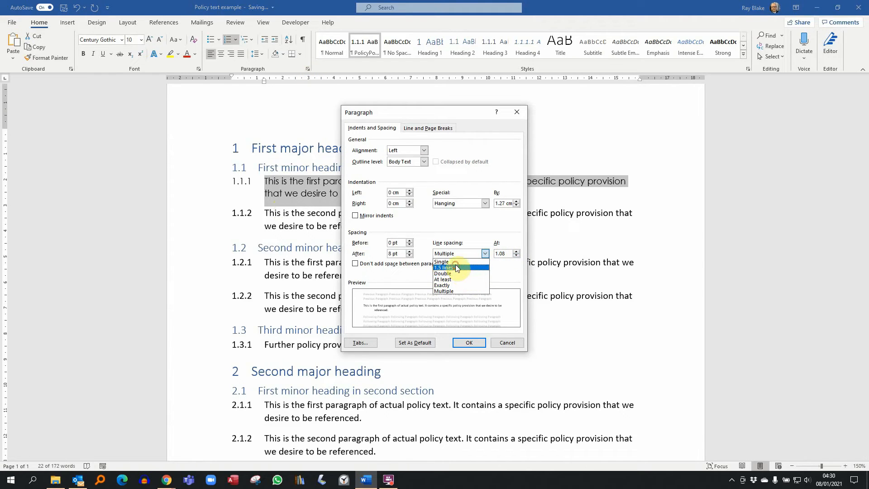
click(444, 268)
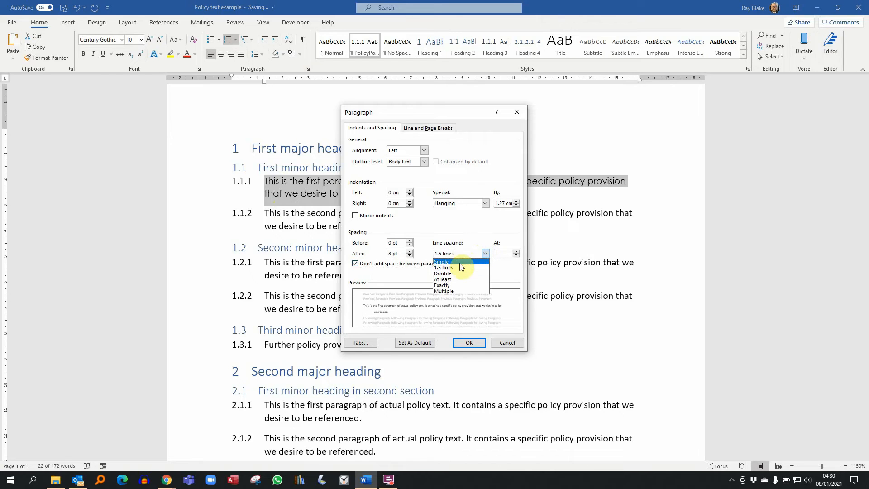
click(441, 261)
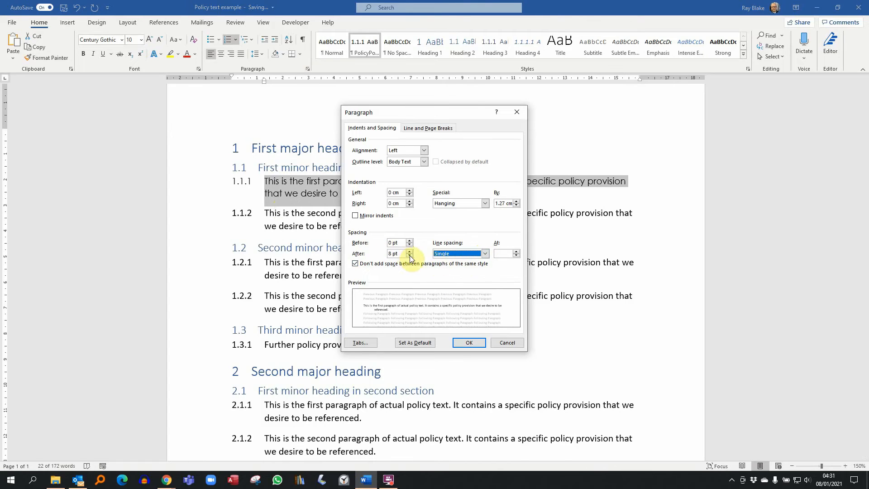
click(409, 256)
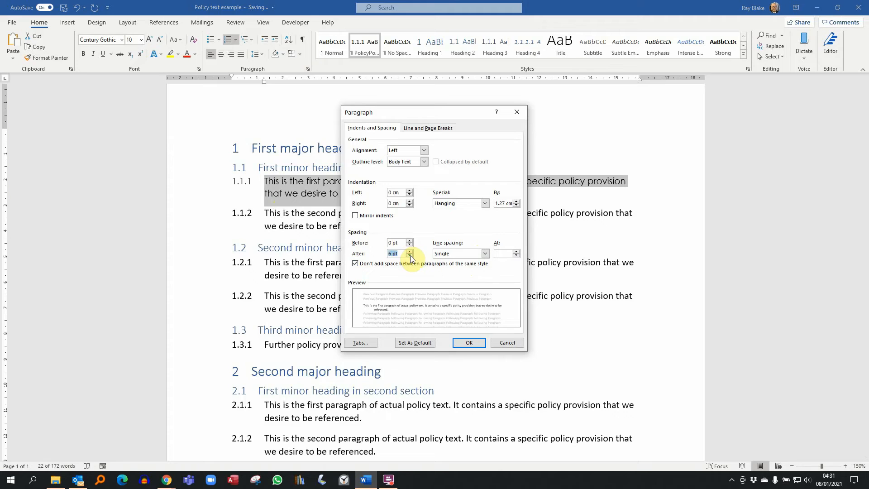
click(409, 255)
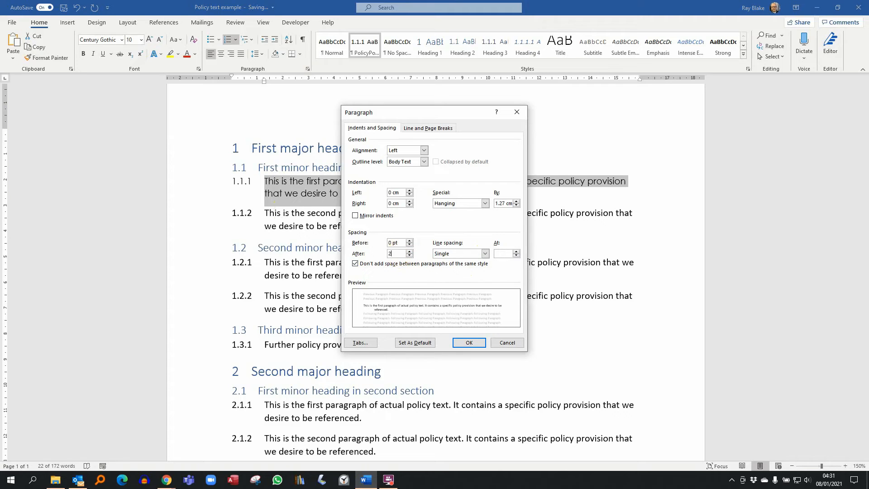
click(468, 342)
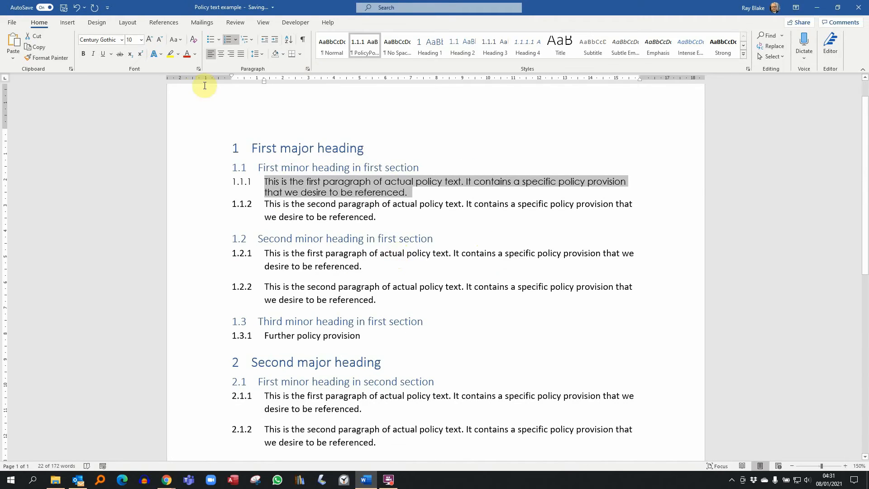
mouse_move(284, 244)
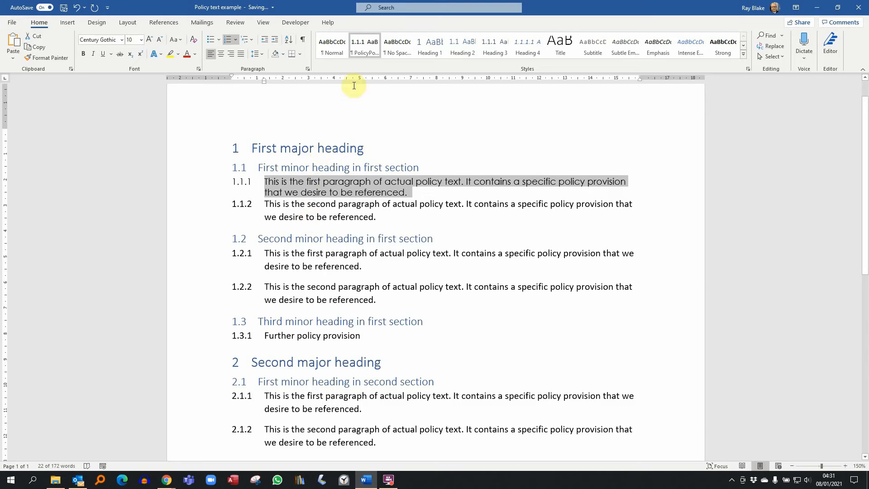
mouse_move(364, 46)
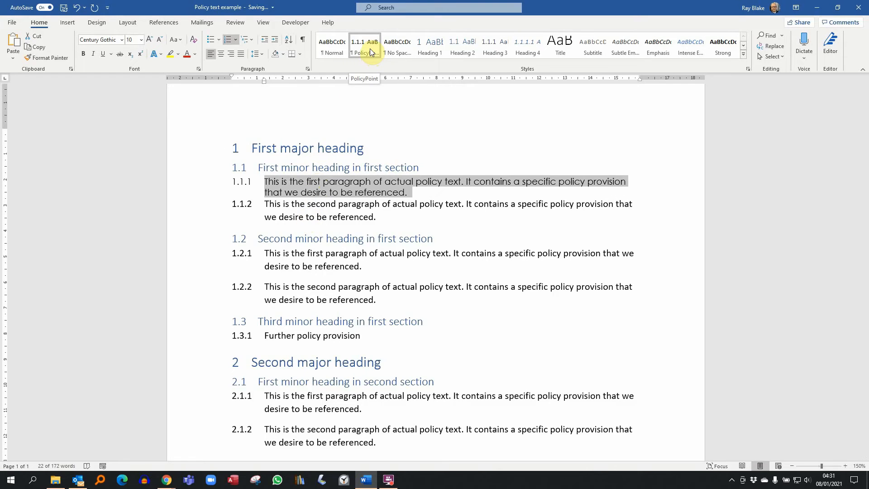
Update the PolicyPoint style to match paragraph 1.1.1's compact font and spacing.
right_click(364, 44)
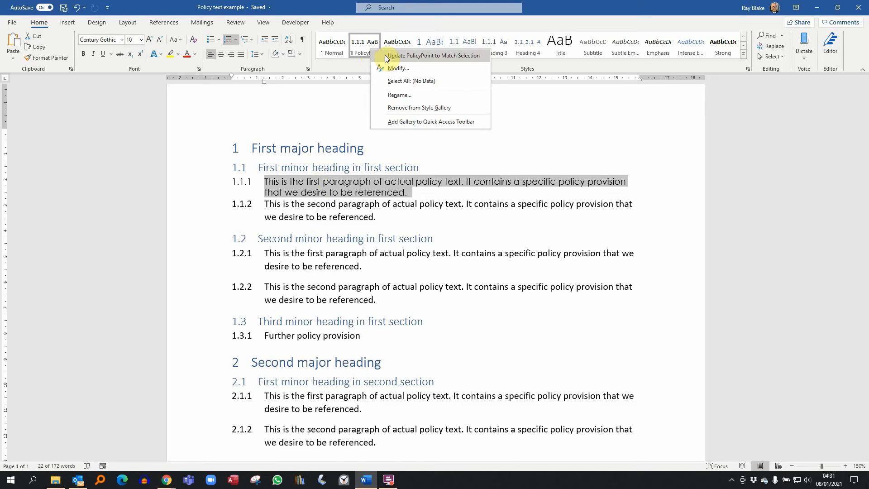
click(432, 56)
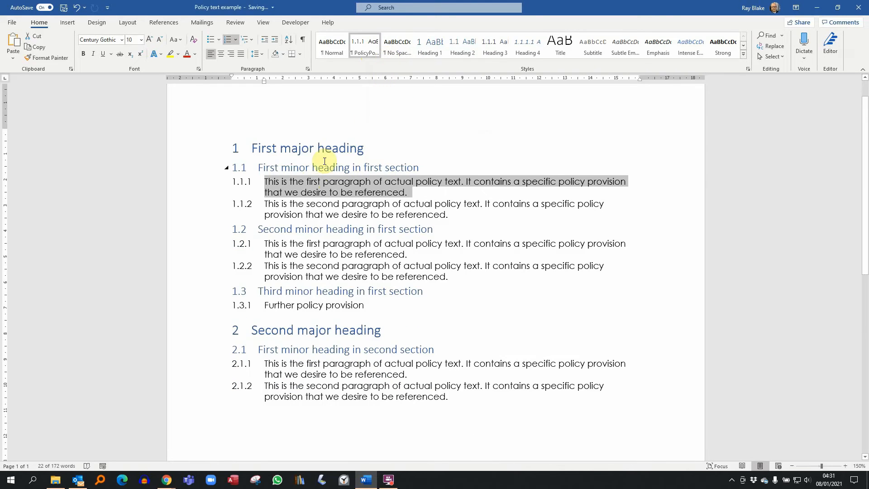
mouse_move(309, 203)
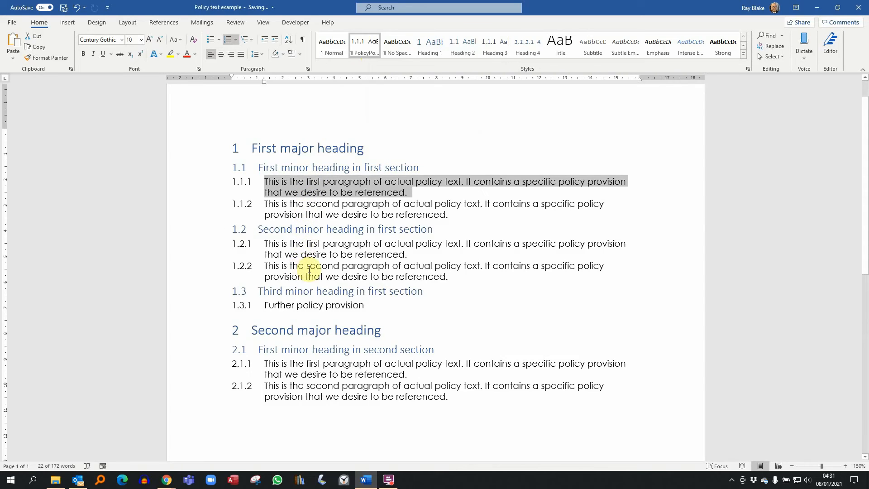
mouse_move(290, 290)
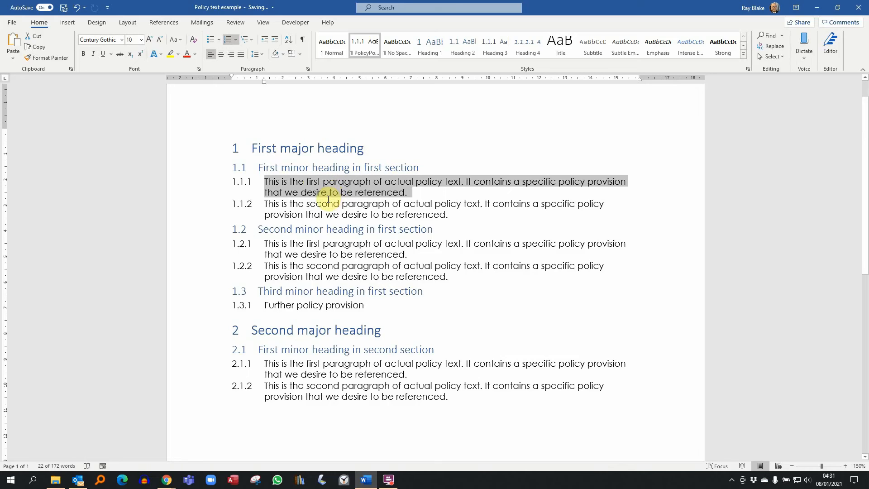
mouse_move(312, 215)
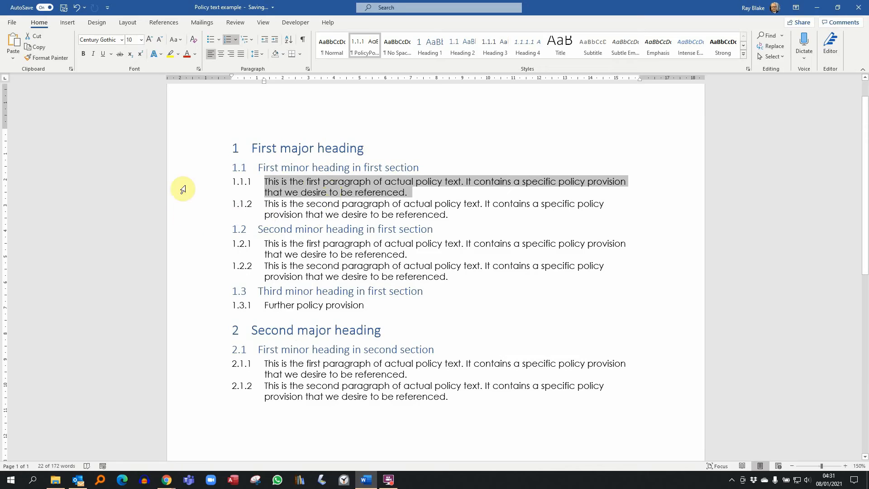
Make the first Heading 1 bold with a bottom border and update Heading 1 to match.
click(307, 148)
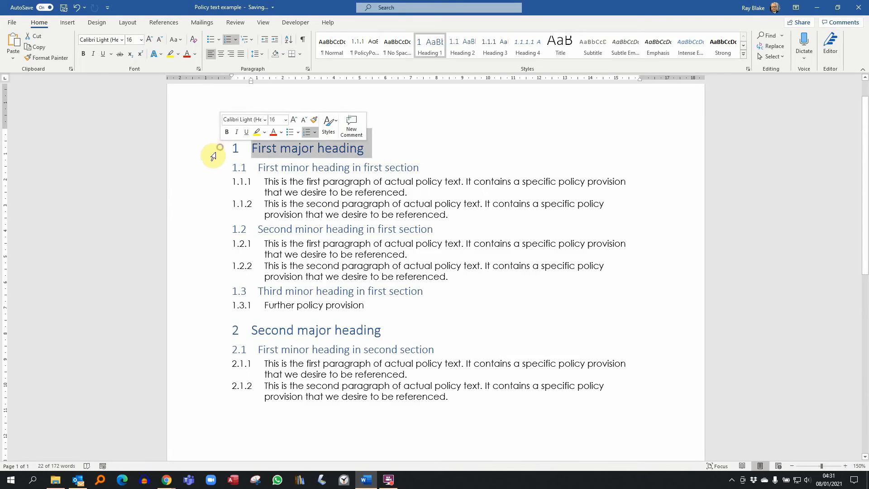
click(308, 149)
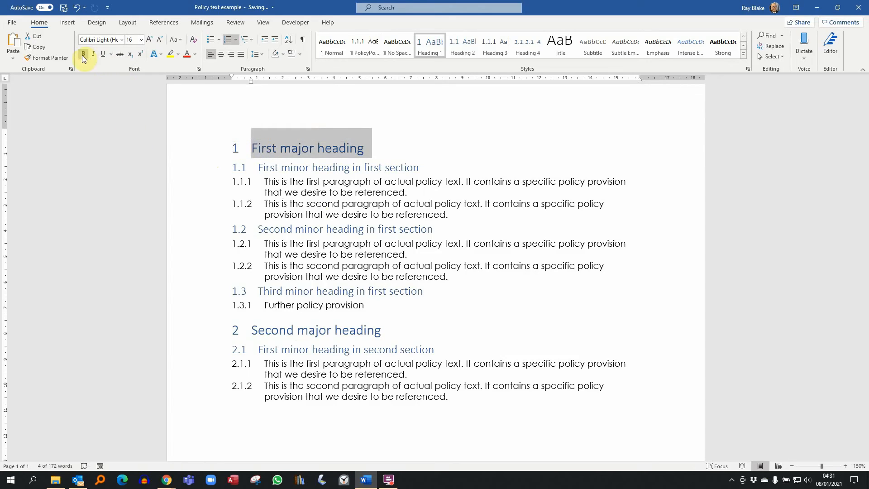
mouse_move(82, 53)
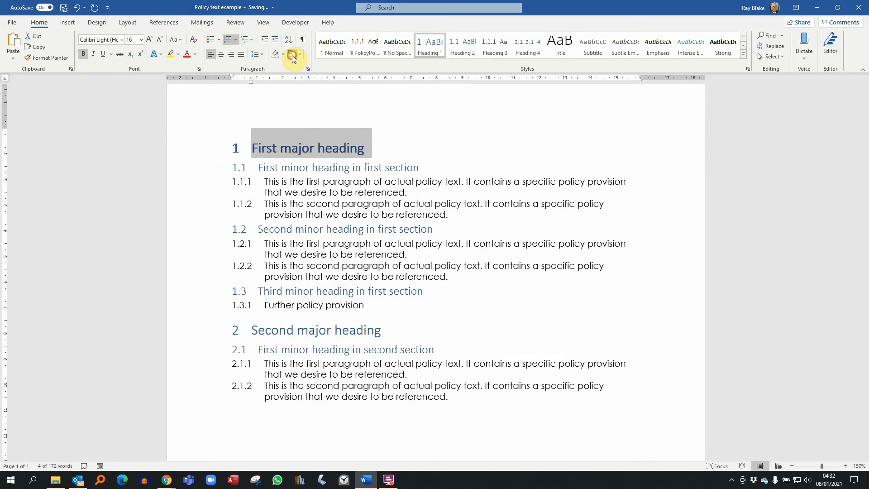
click(292, 54)
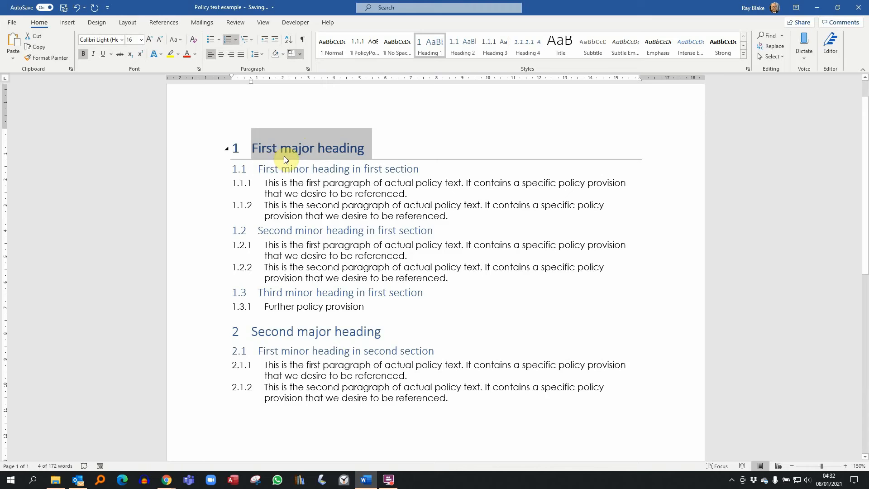
mouse_move(429, 46)
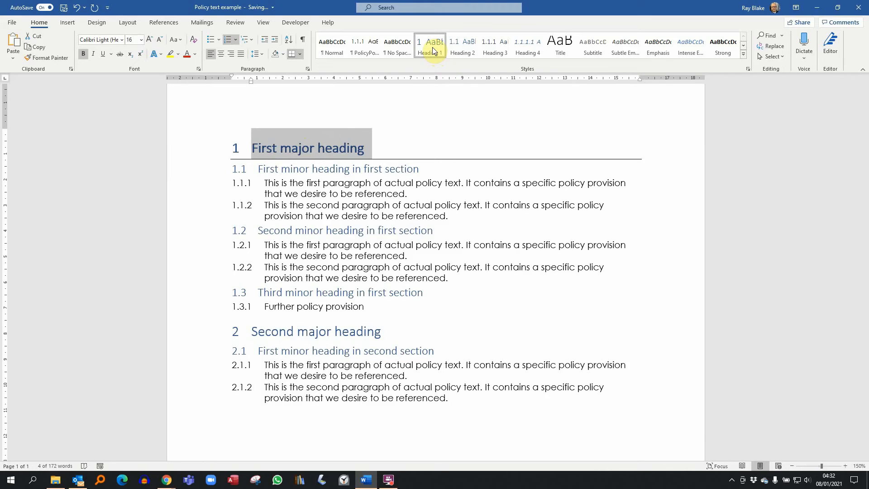
right_click(431, 46)
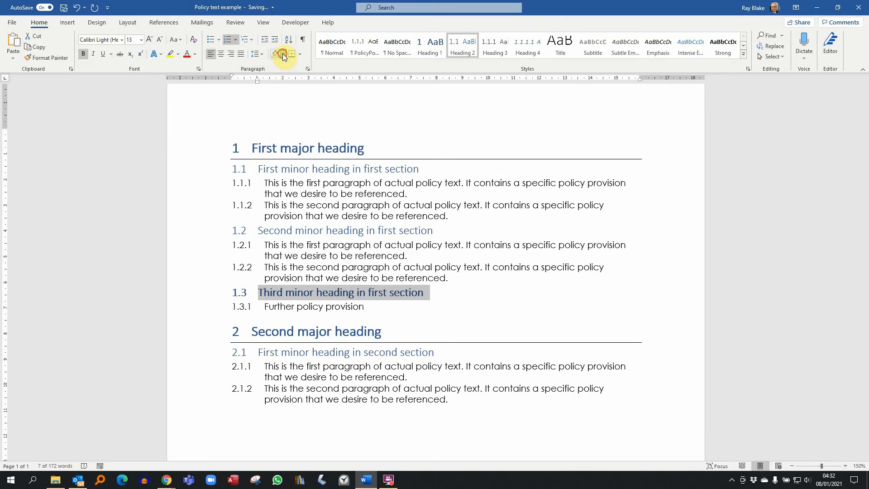
Shade the minor heading light gray and update Heading 2 to match it.
click(283, 53)
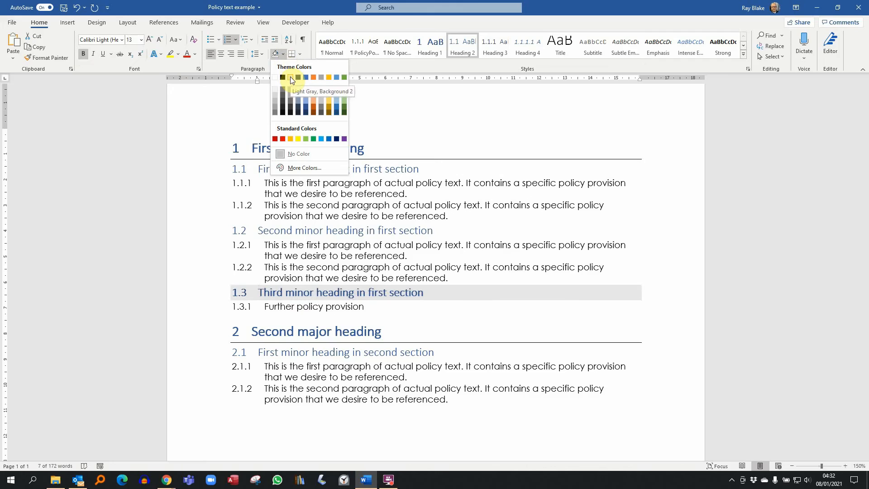
click(289, 77)
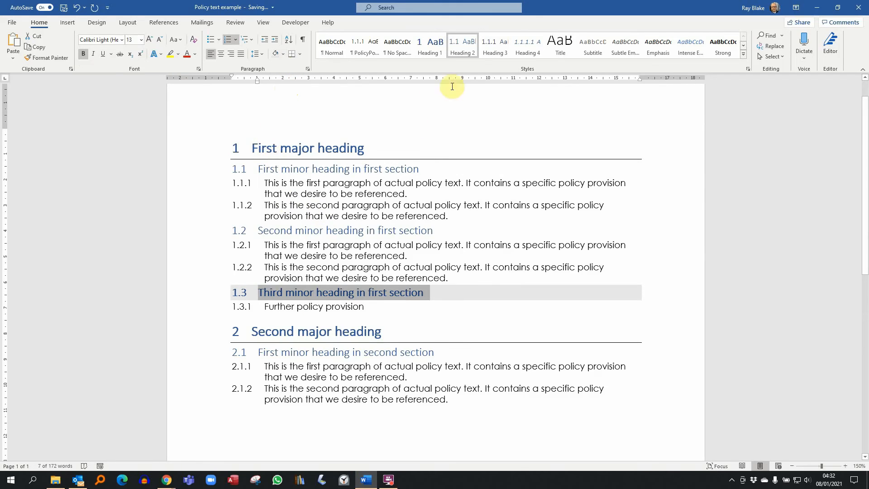
right_click(463, 45)
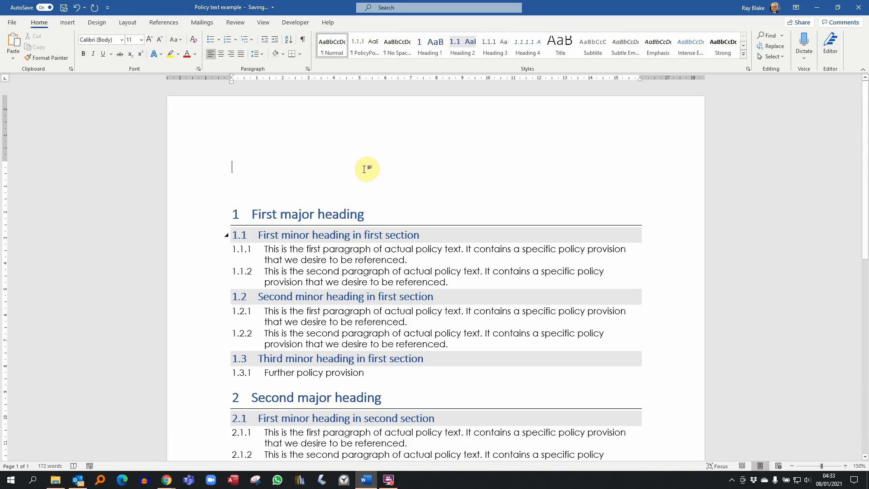
mouse_move(126, 82)
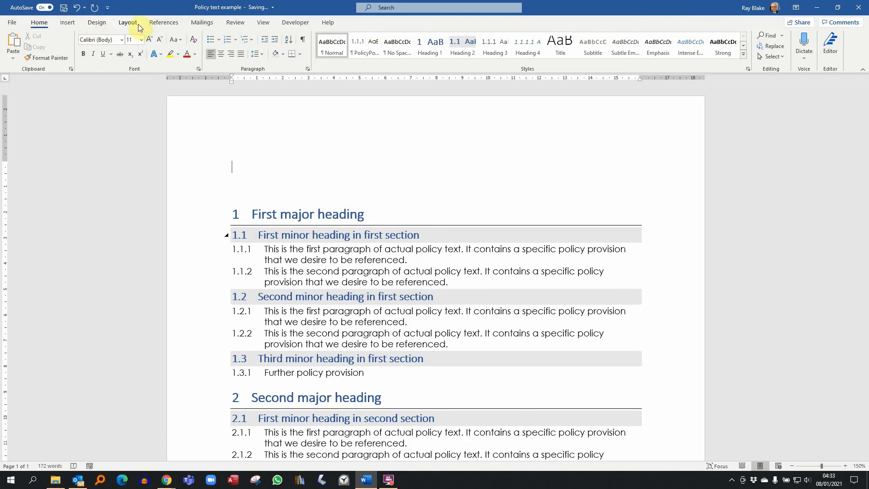
Insert Automatic Table 2 above the first heading from the References tab.
click(163, 21)
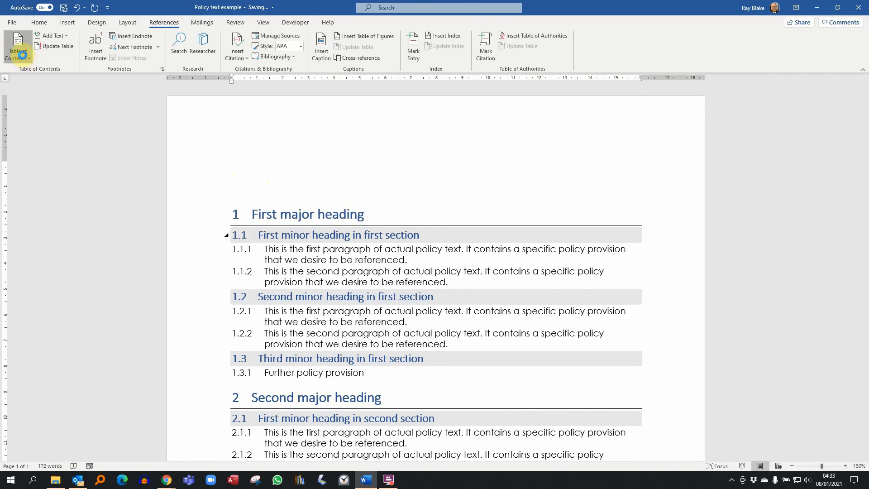
click(16, 47)
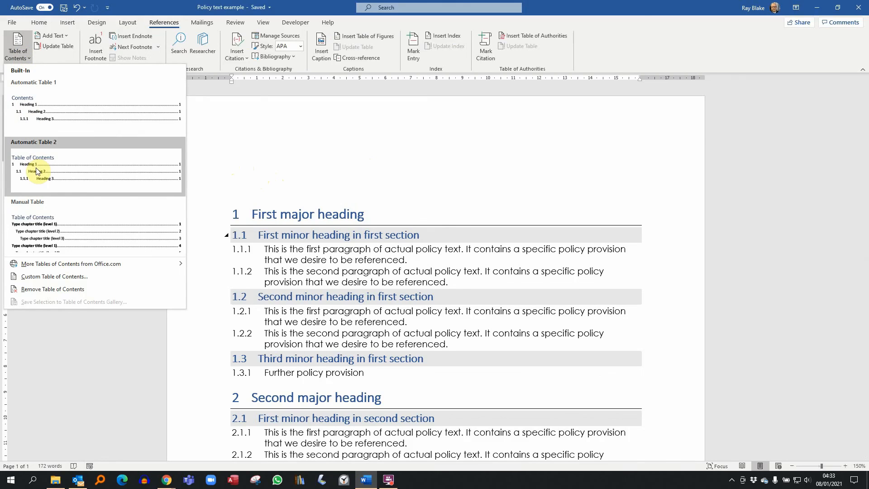
mouse_move(39, 171)
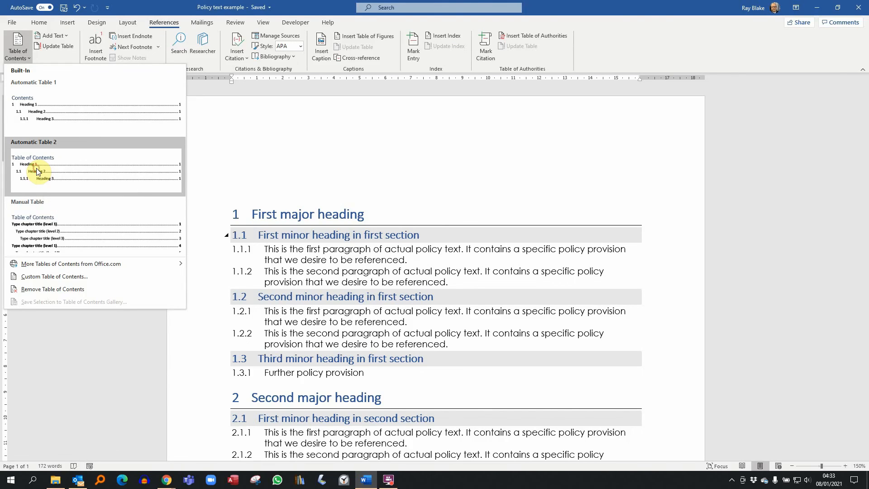
click(33, 166)
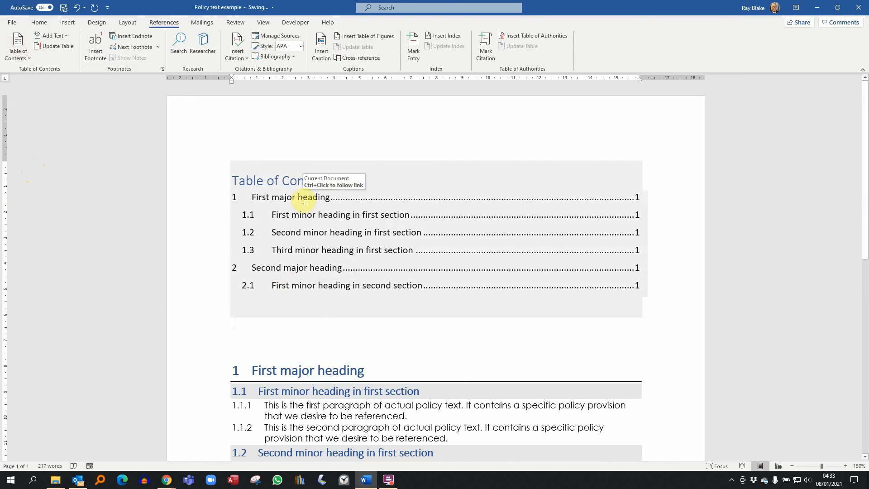
Update the table of contents' page numbers only so the second section shows page 2.
click(304, 199)
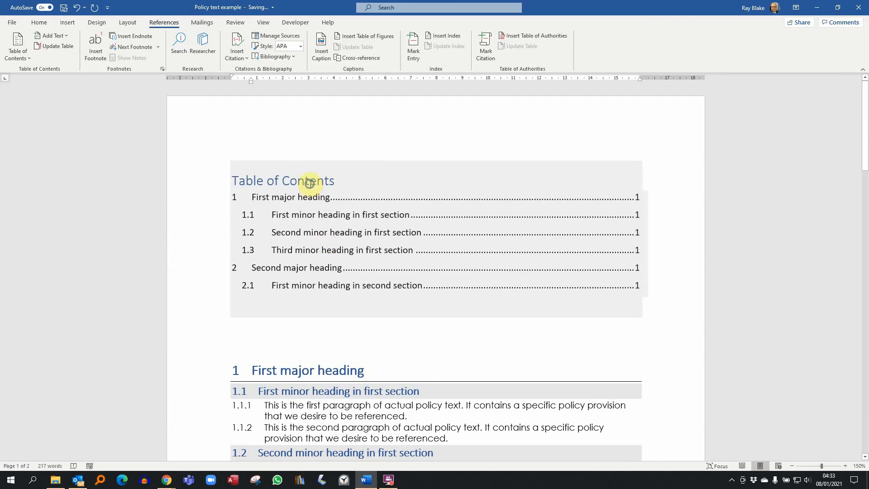
right_click(308, 182)
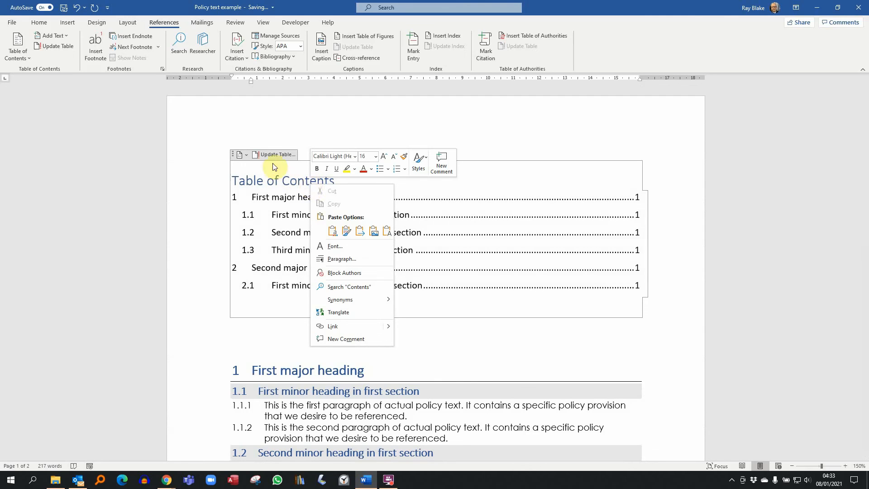
click(278, 154)
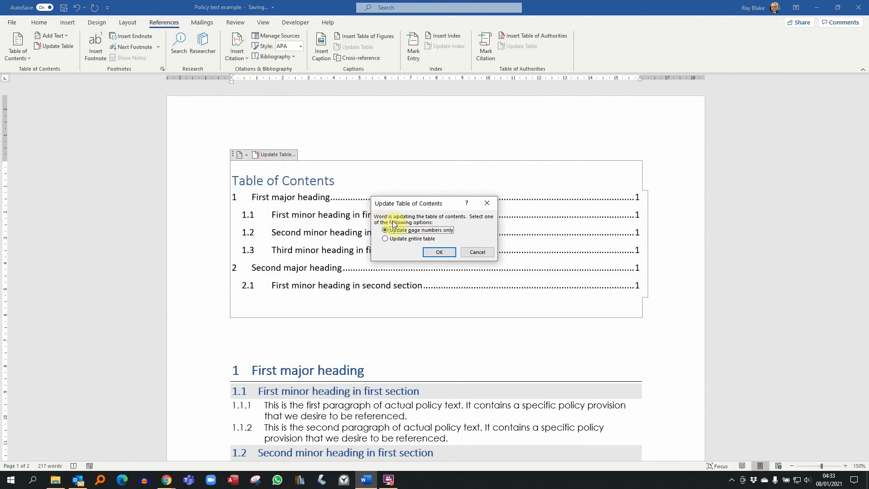
click(438, 251)
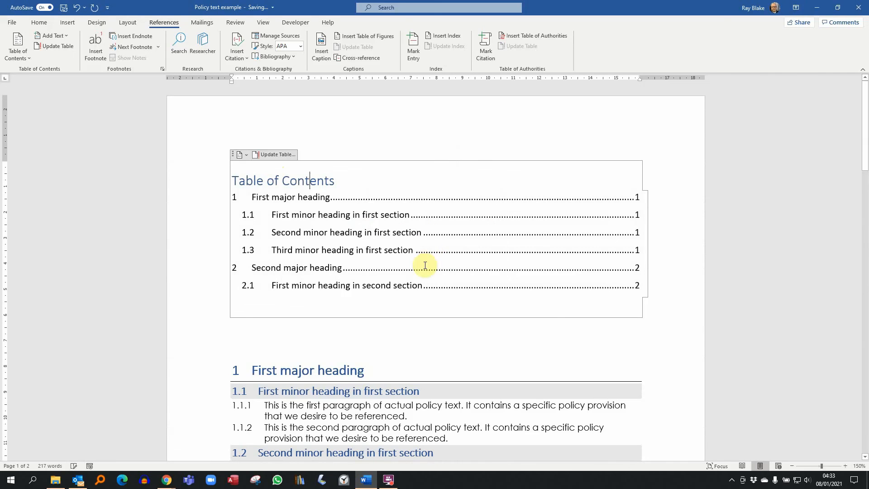
mouse_move(629, 268)
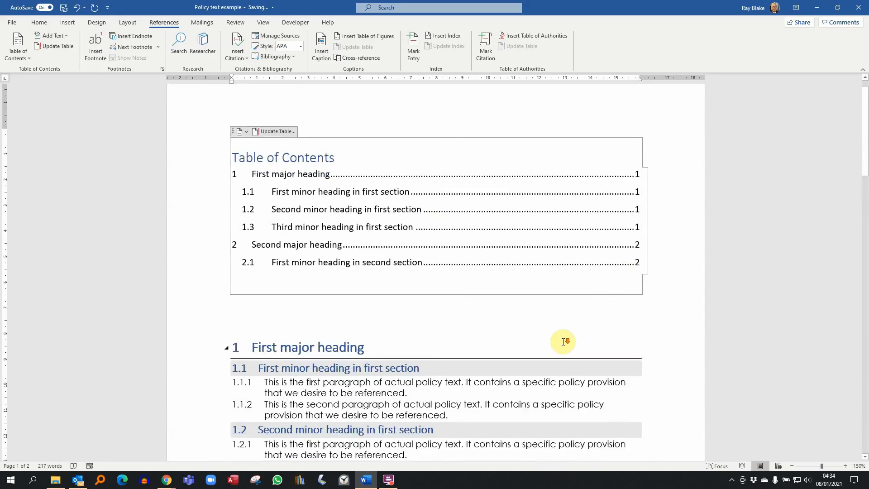
scroll(down, 3)
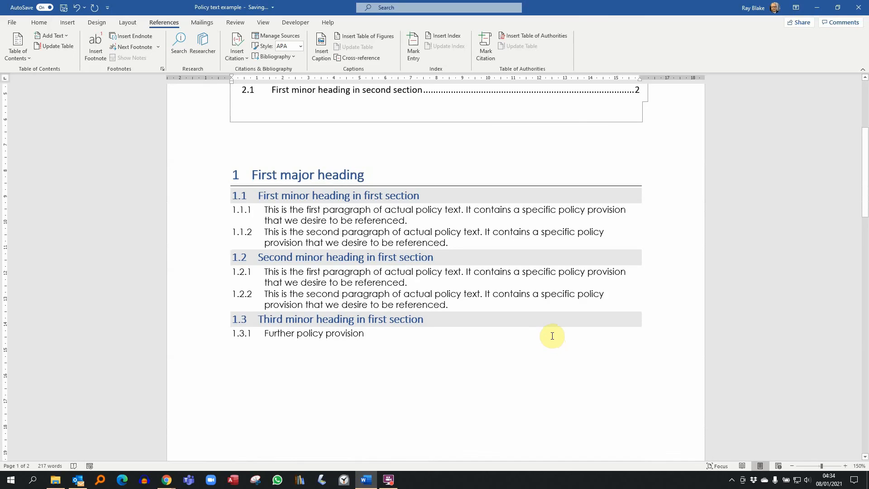